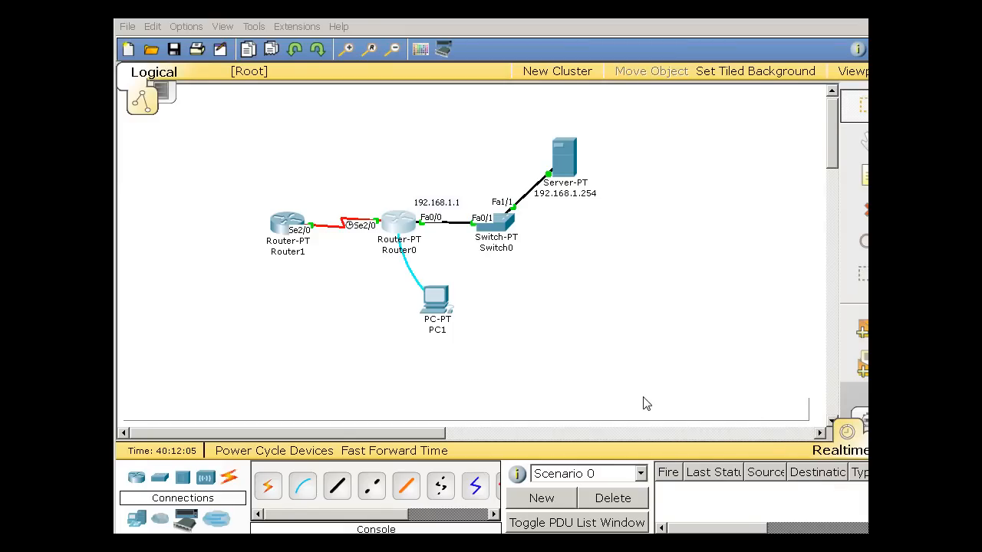
mouse_move(522, 363)
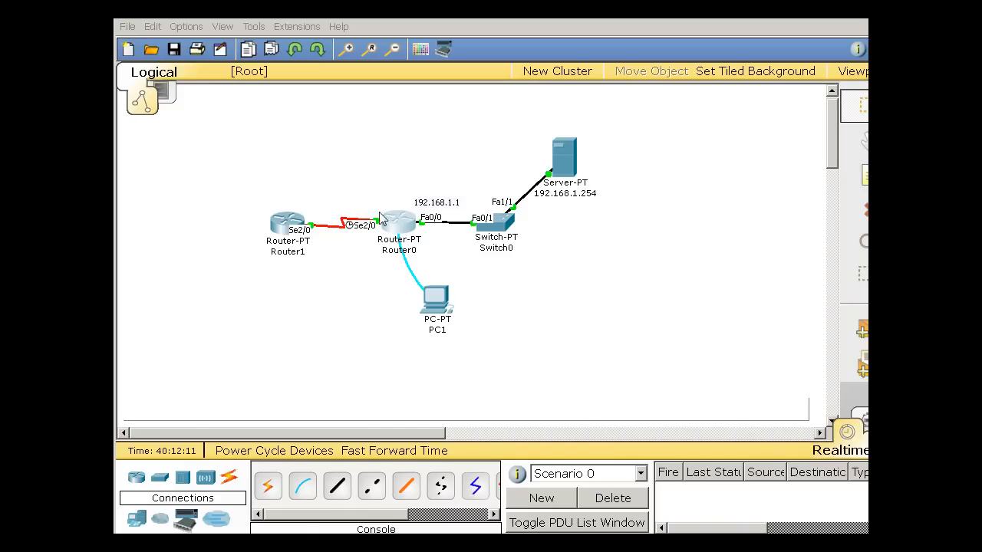
mouse_move(557, 158)
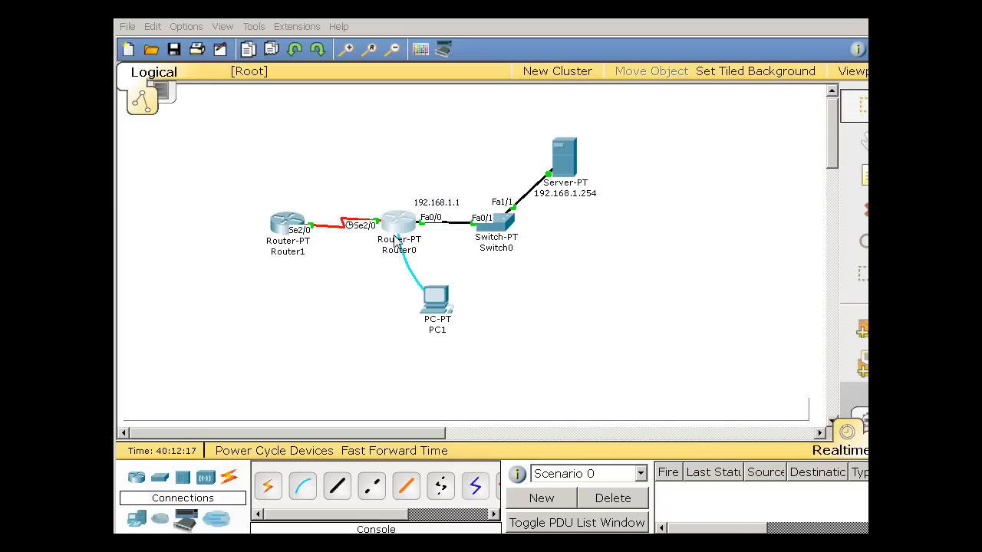
mouse_move(417, 243)
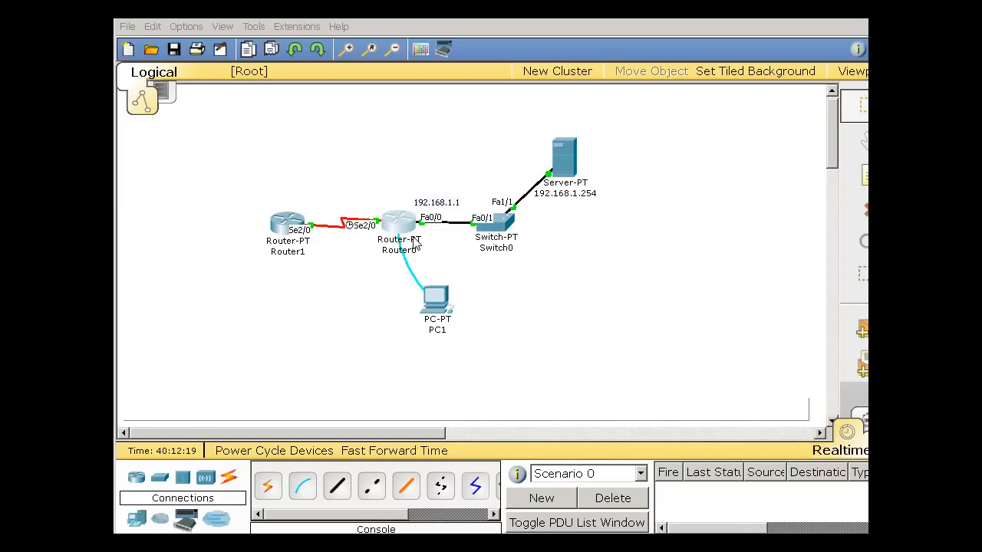
mouse_move(452, 247)
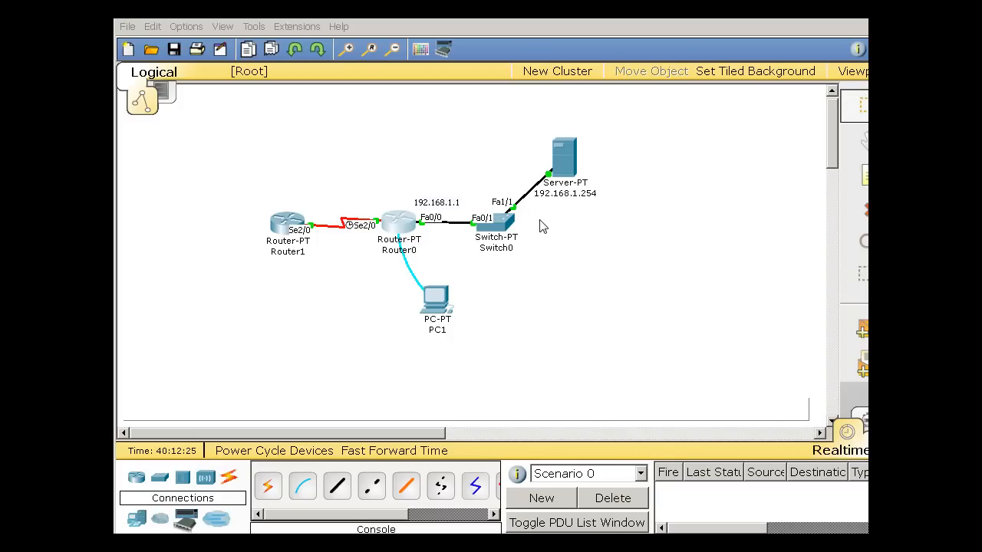
mouse_move(563, 166)
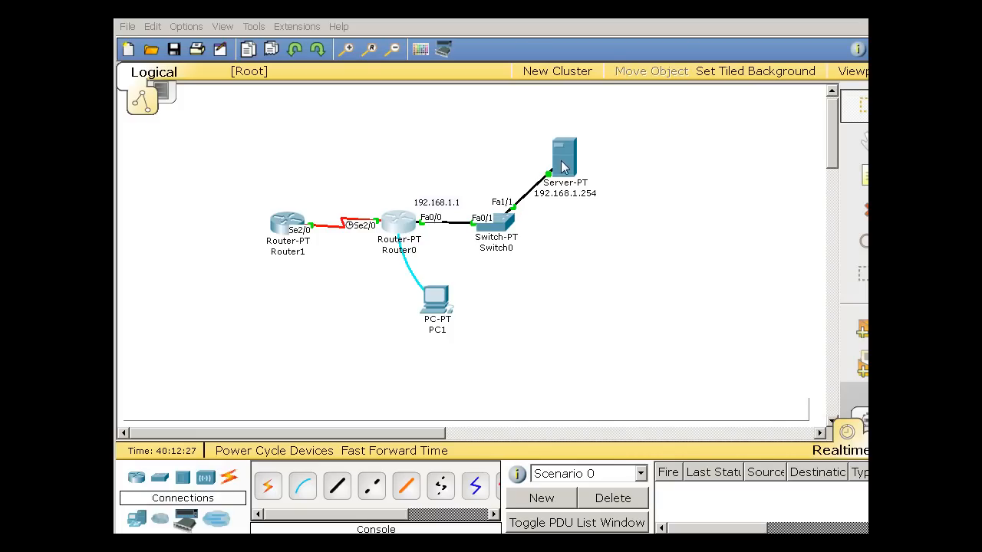
mouse_move(569, 160)
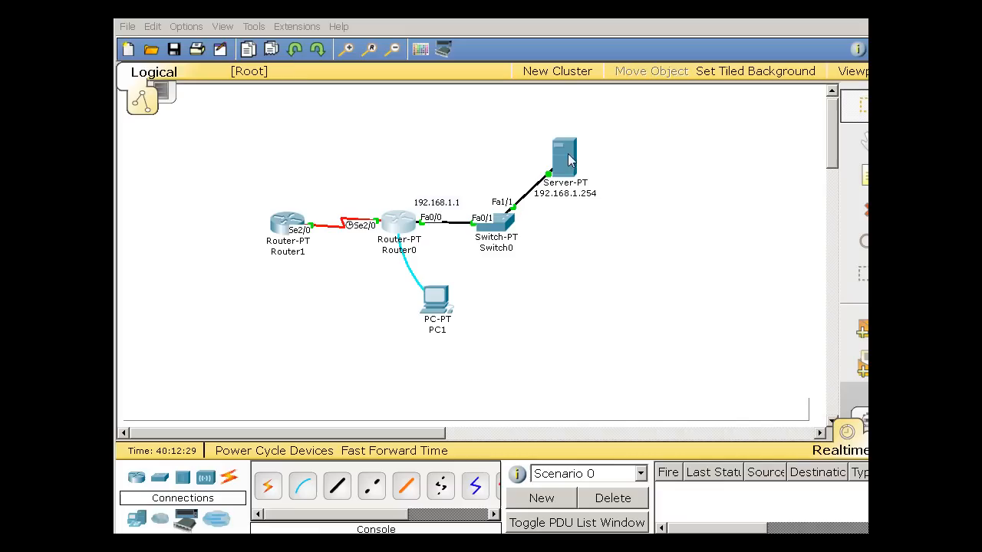
mouse_move(577, 172)
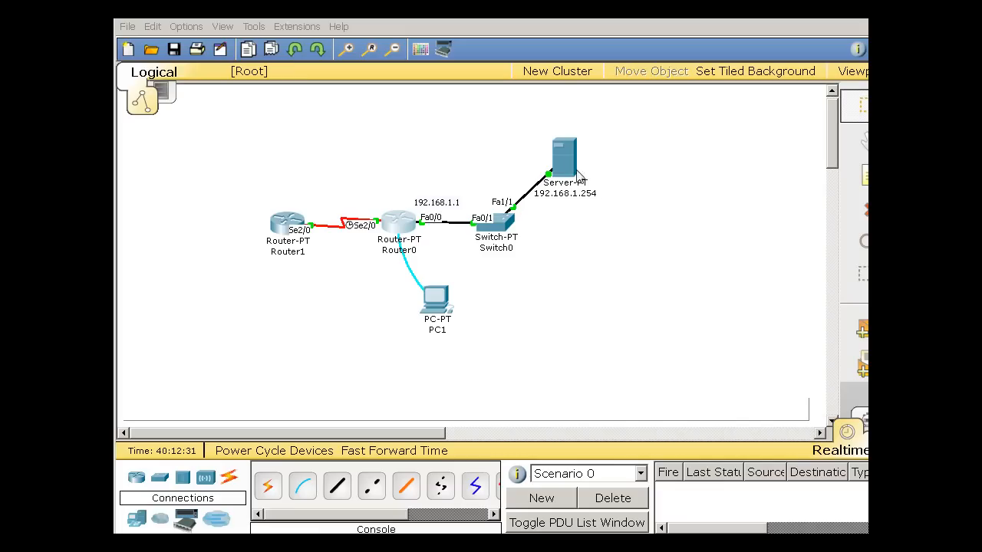
- Check that the dansIOS backup is in the TFTP server's file list, then close the server window
double_click(563, 157)
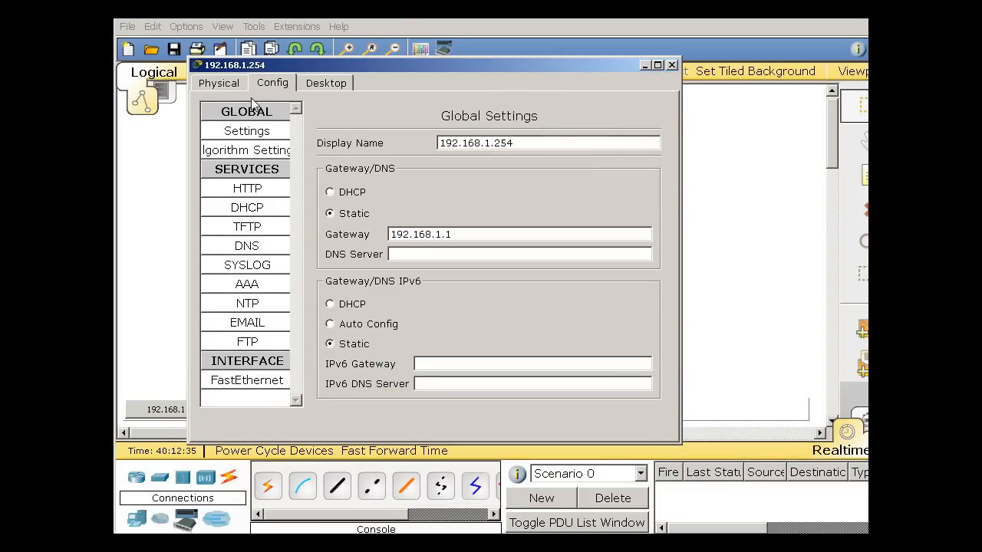
left_click(247, 226)
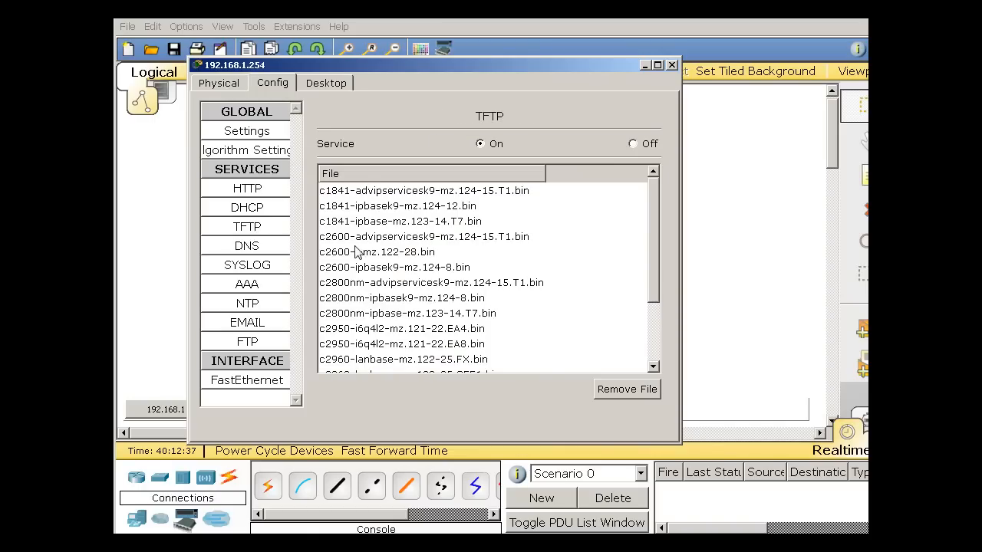
scroll("down", 3)
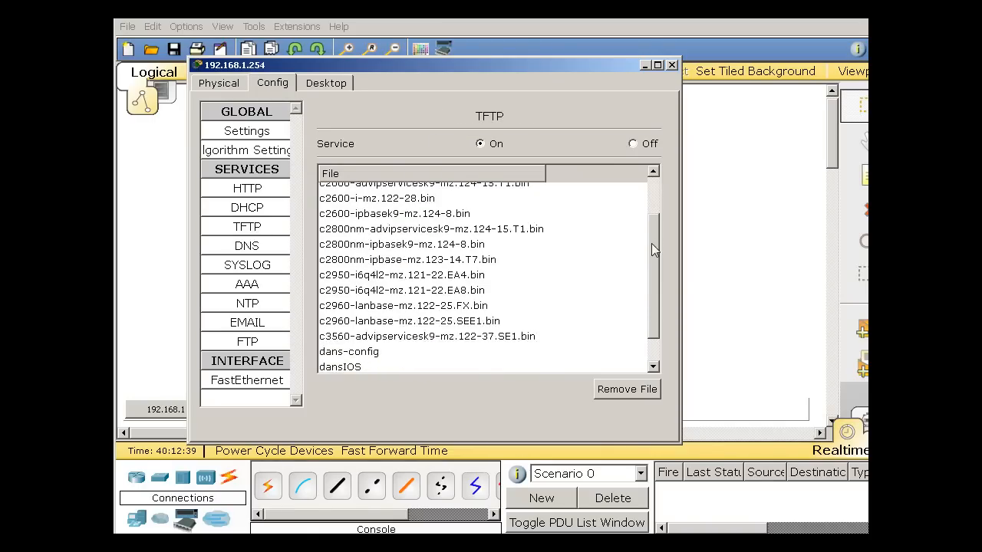
left_click(349, 334)
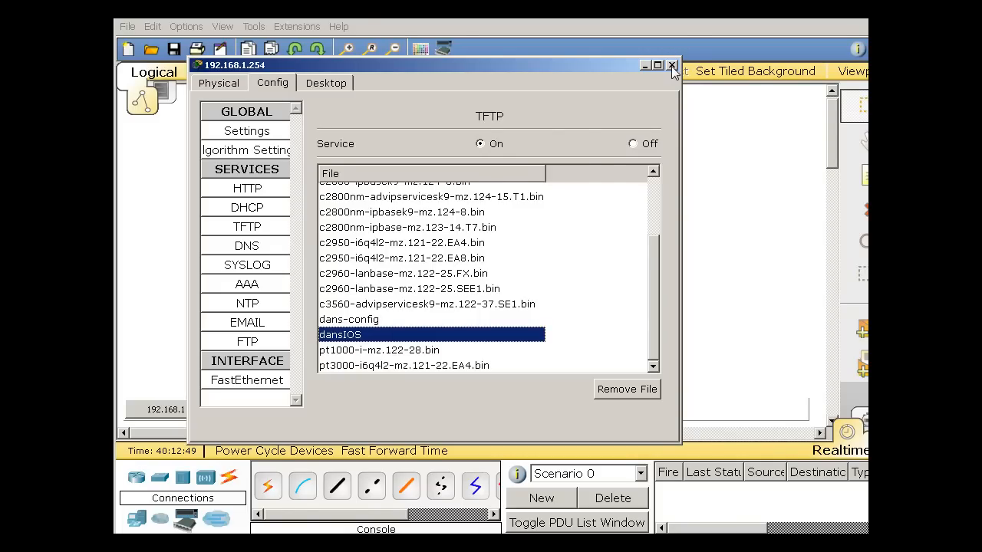
left_click(672, 64)
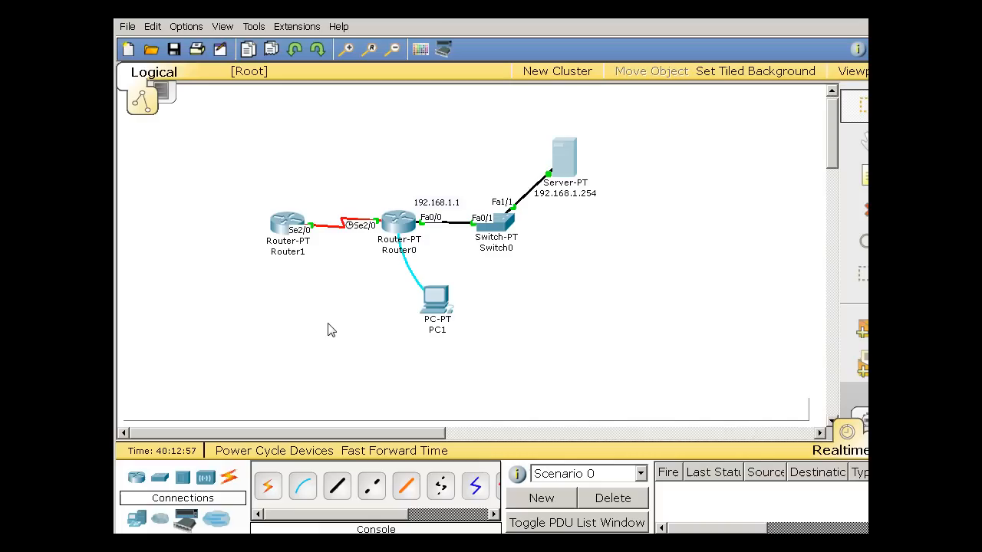
mouse_move(525, 230)
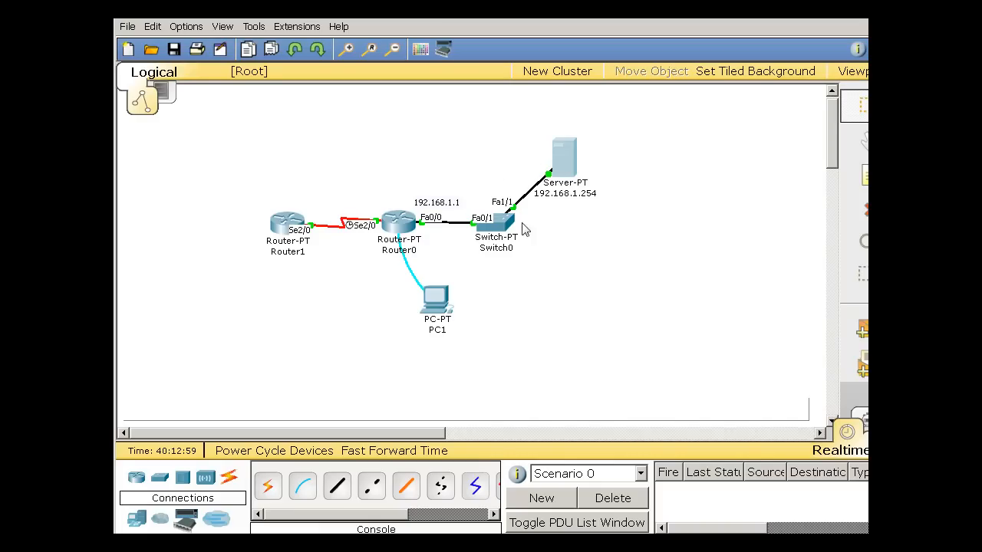
mouse_move(441, 274)
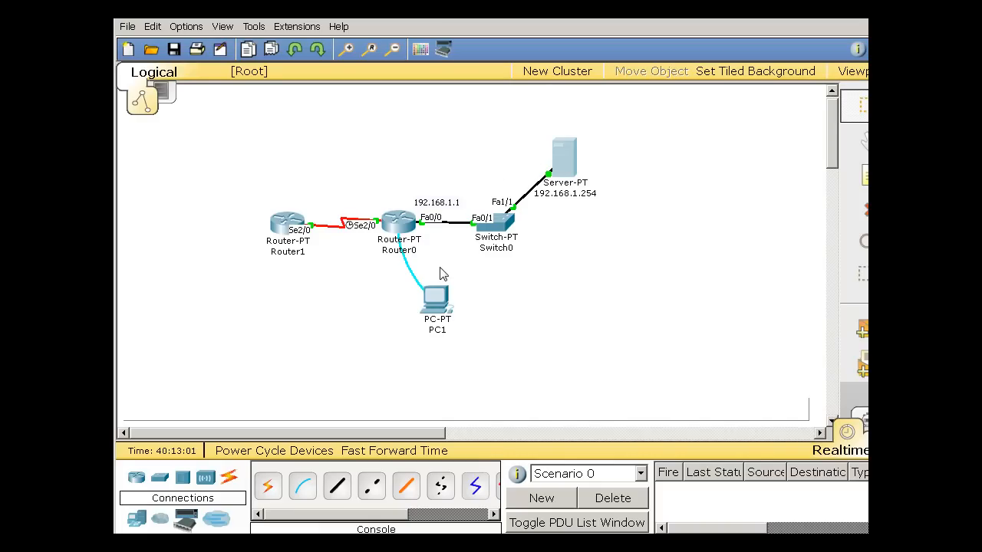
mouse_move(491, 306)
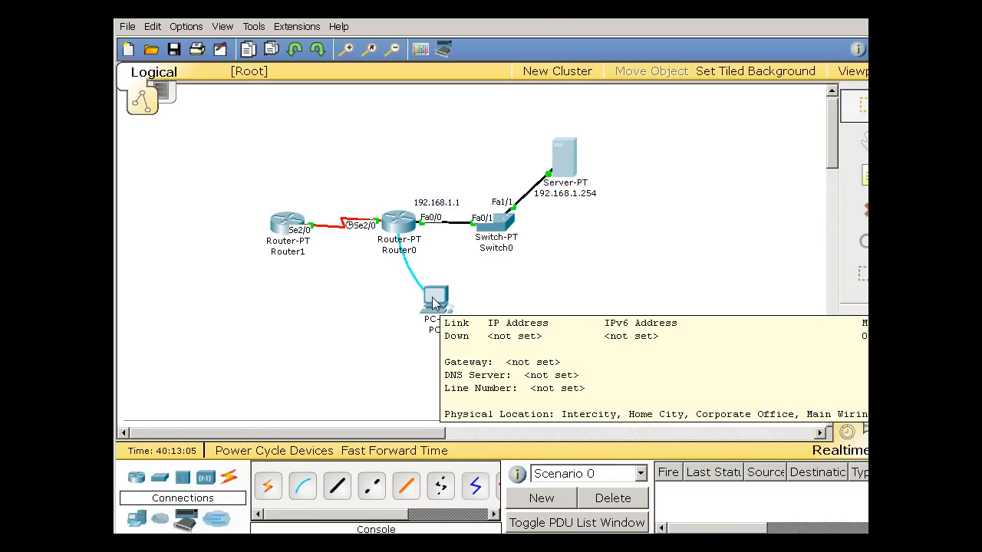
- Open PC1's Terminal from its Desktop applications with 9600 baud, 8 data bits, no parity
double_click(436, 299)
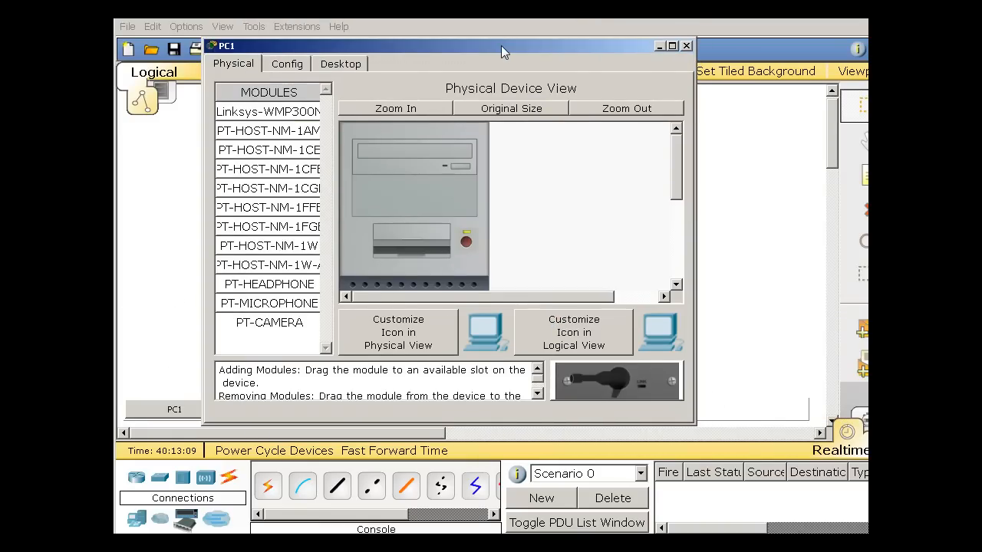
left_click(287, 64)
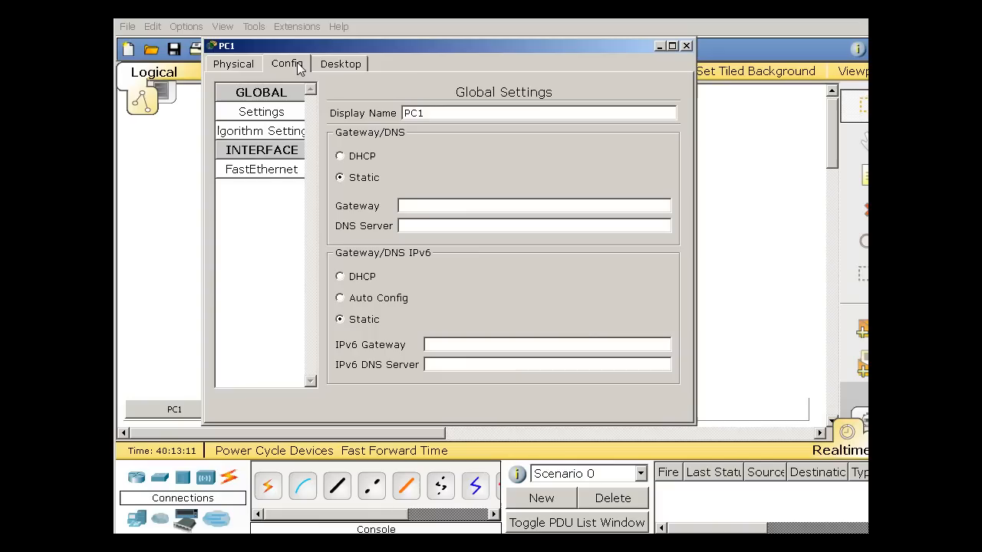
left_click(340, 63)
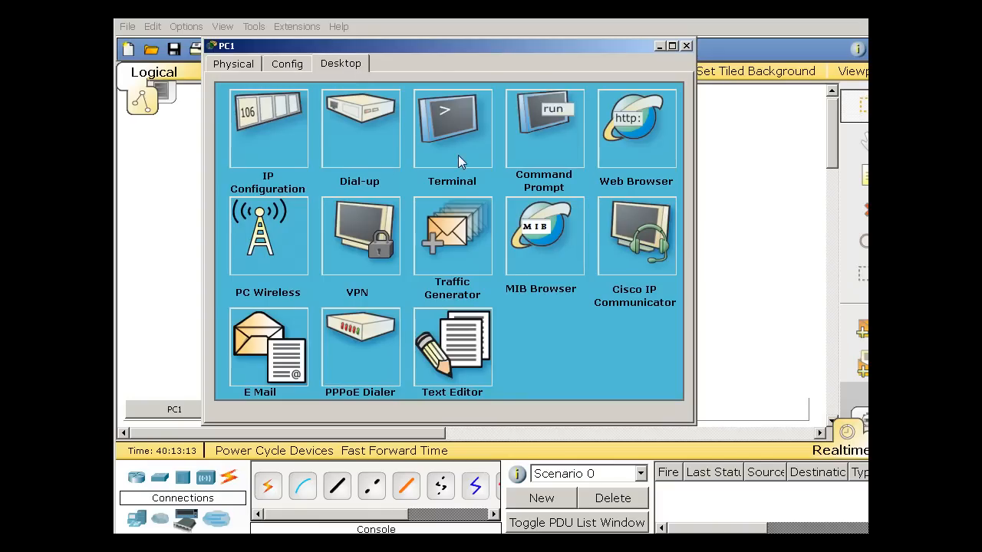
left_click(452, 128)
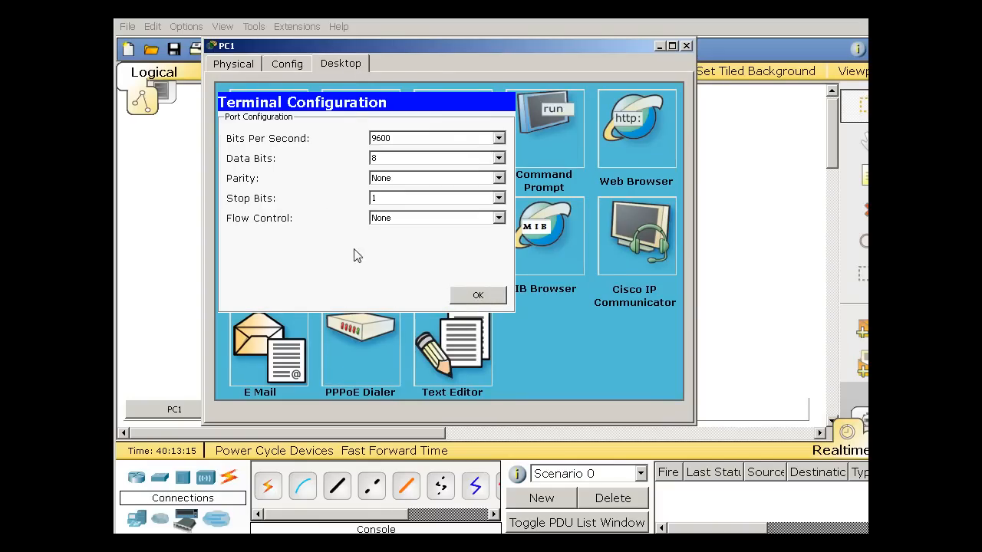
mouse_move(406, 116)
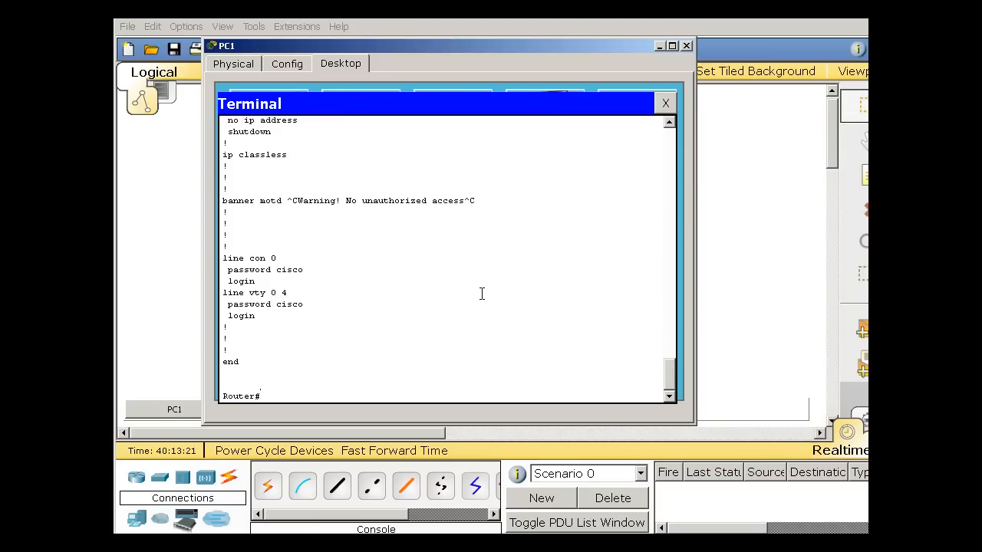
mouse_move(623, 320)
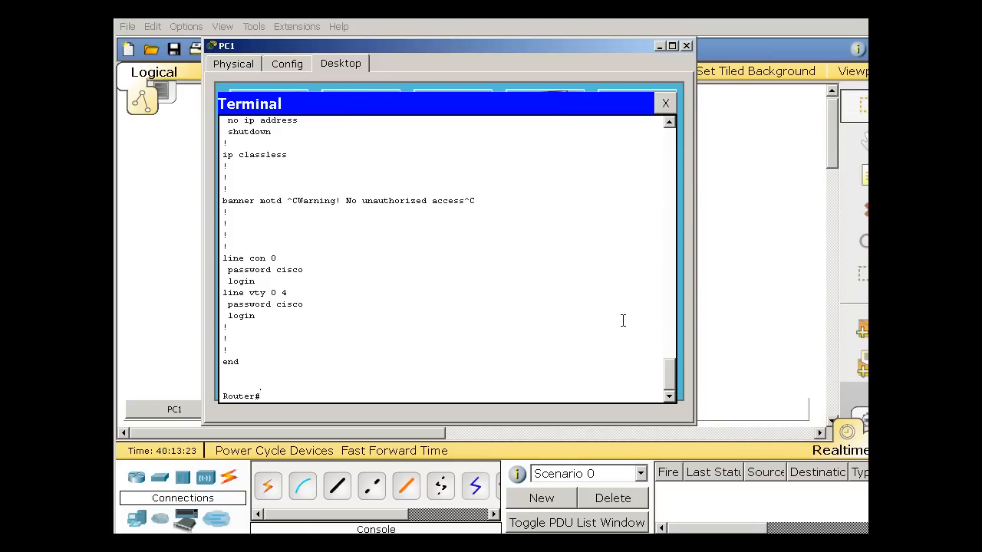
- Exit, log in with the console password, and enable privileged mode on the router
type("exi")
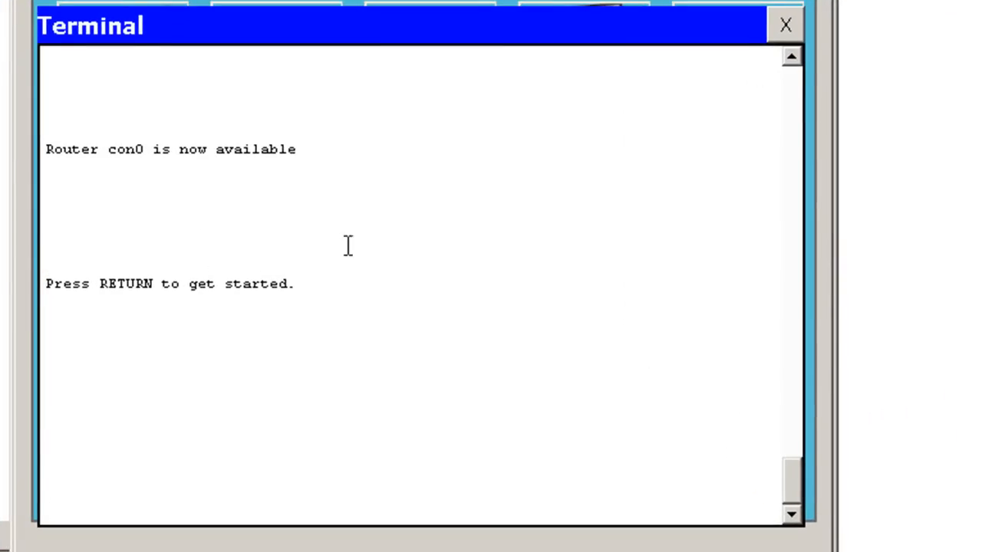
mouse_move(774, 437)
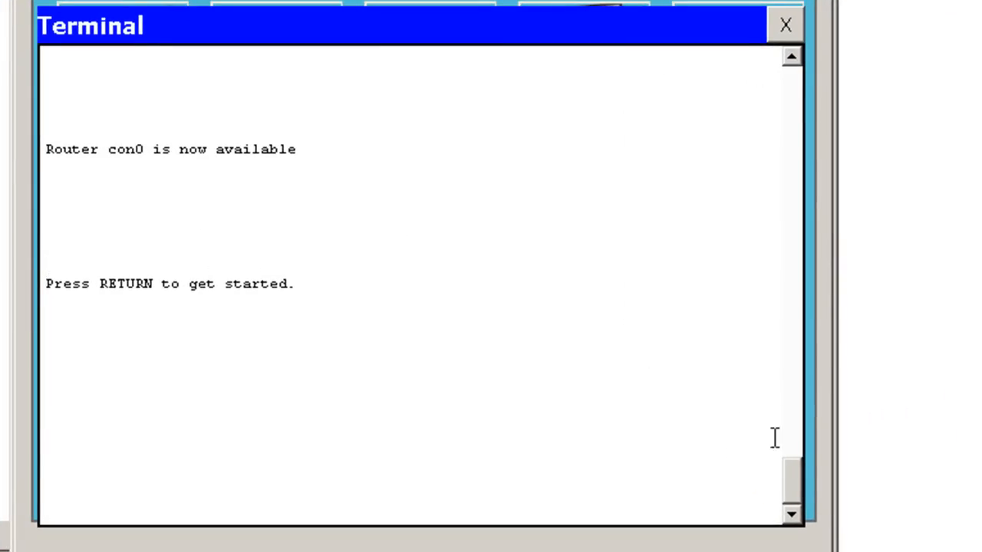
mouse_move(592, 354)
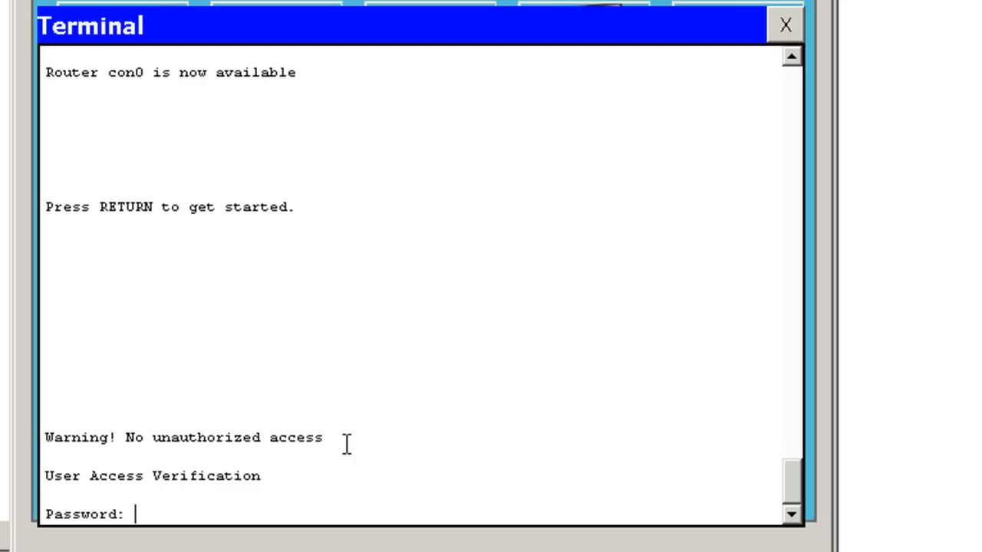
mouse_move(163, 498)
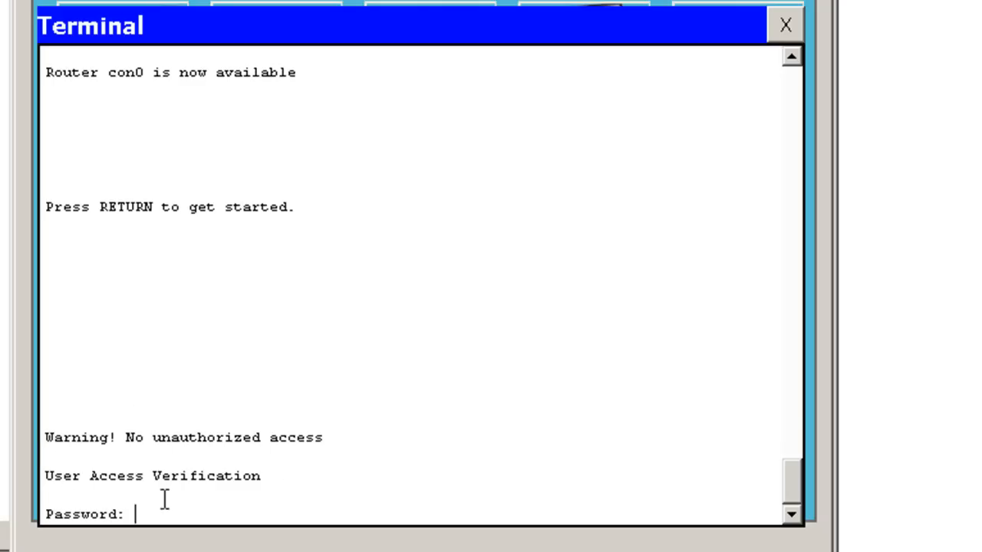
key("Return")
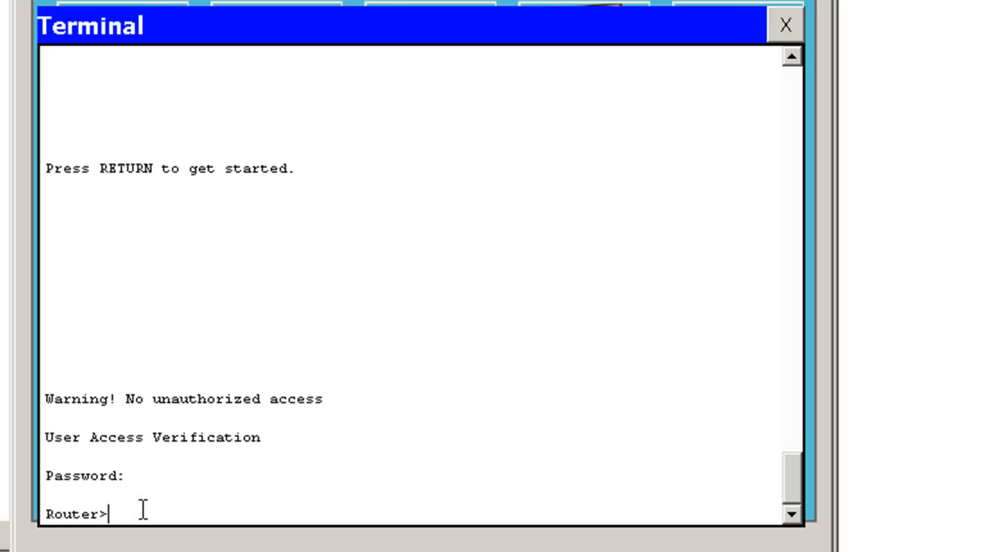
type("enable")
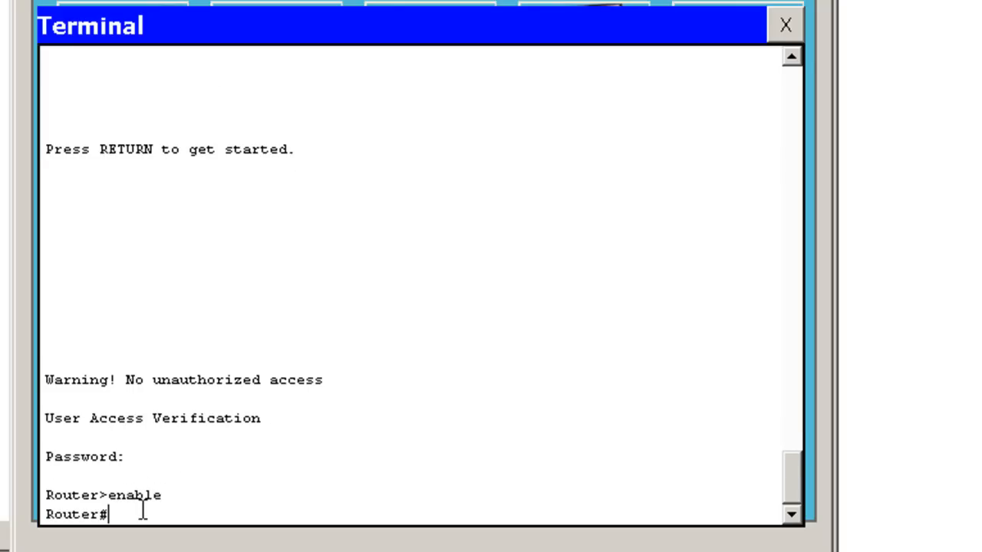
mouse_move(305, 471)
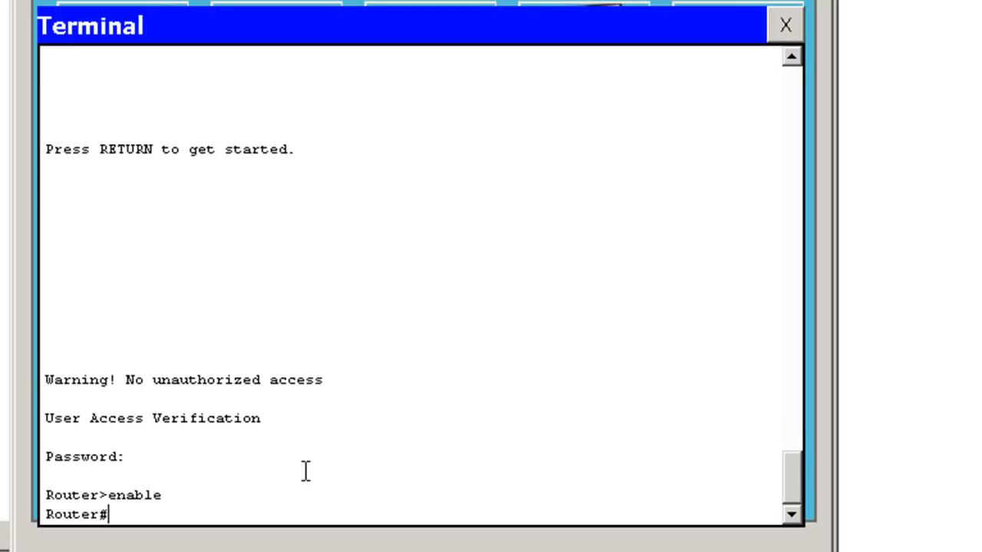
type("show run")
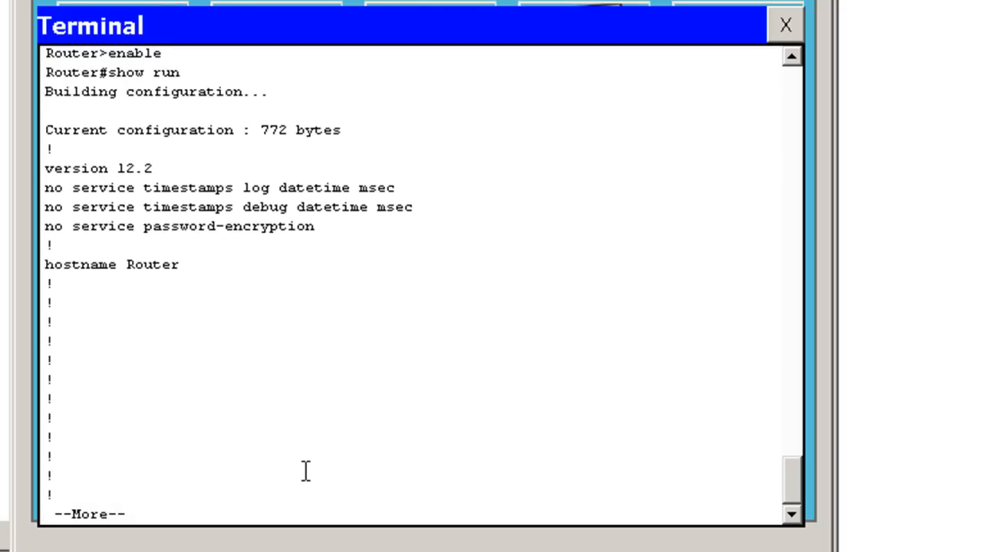
mouse_move(170, 263)
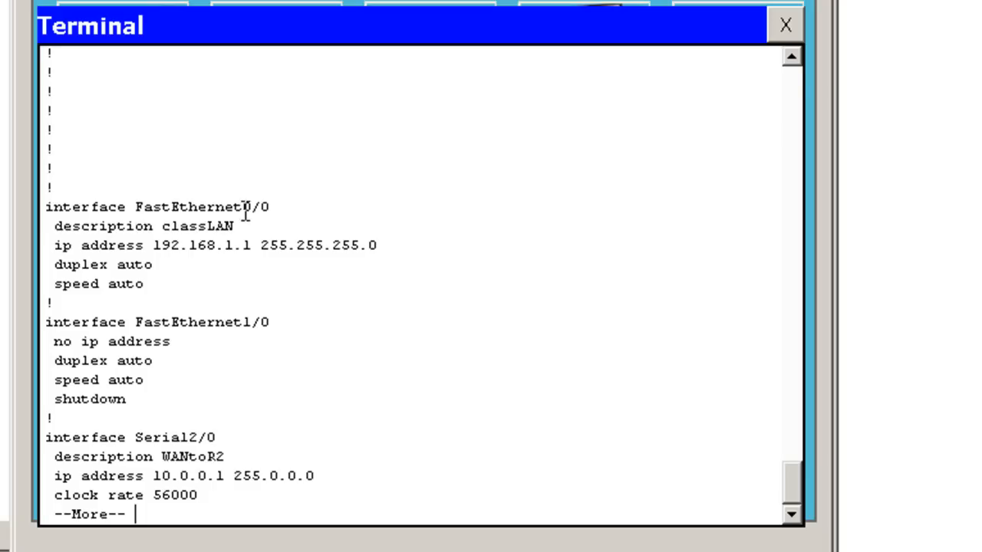
mouse_move(191, 275)
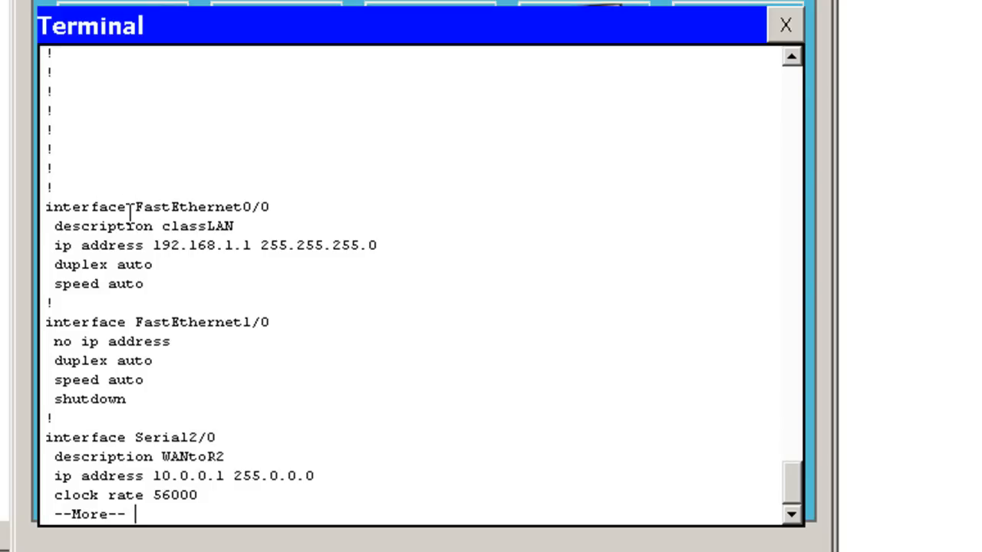
mouse_move(138, 445)
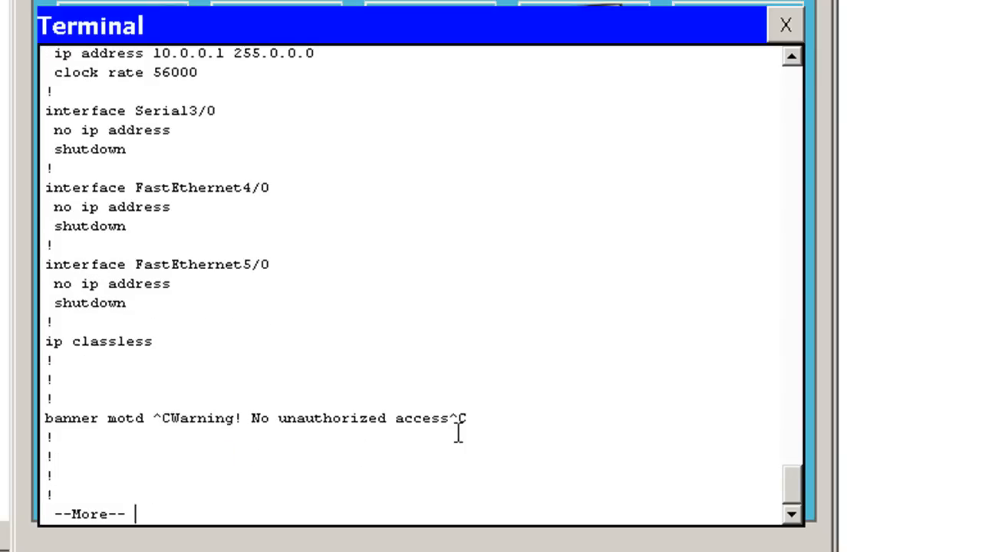
mouse_move(514, 422)
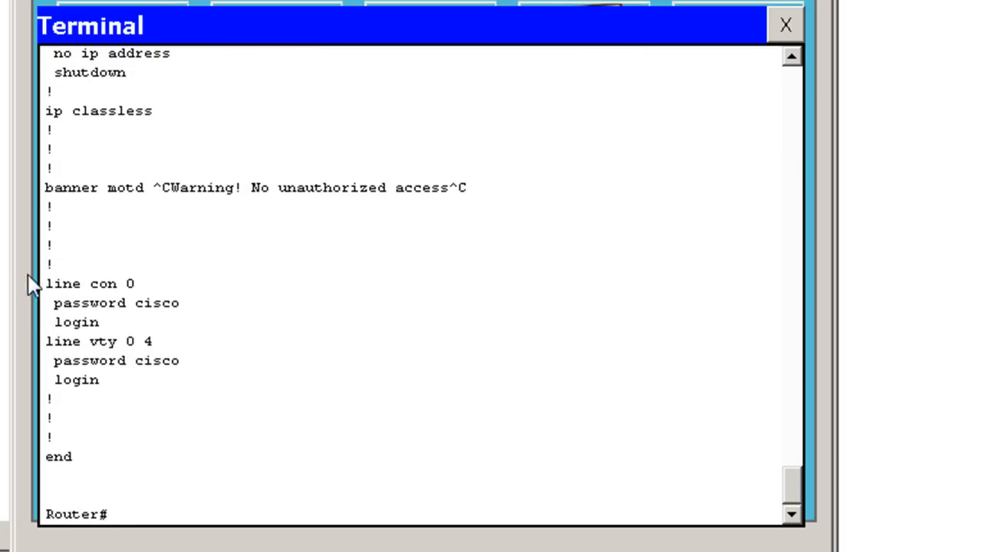
mouse_move(45, 302)
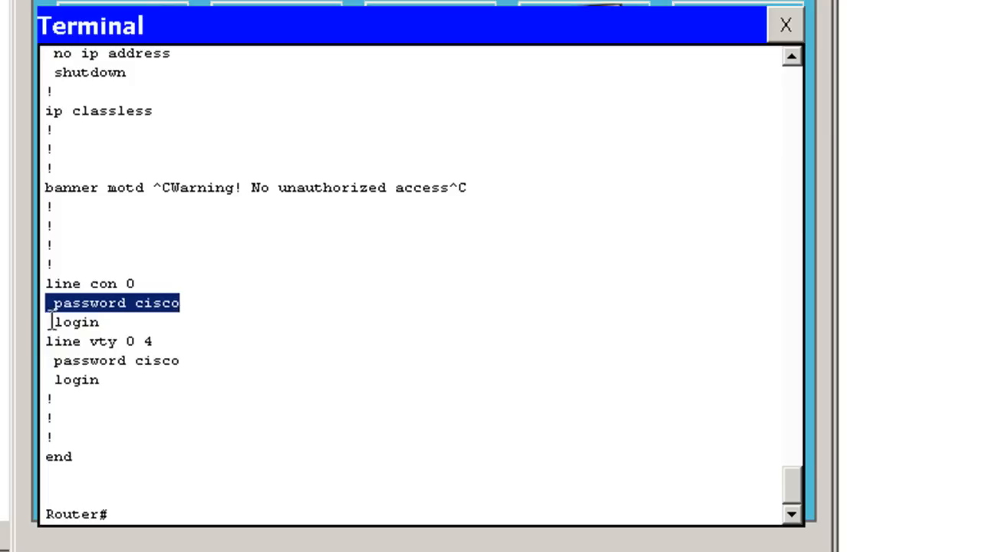
left_click(84, 342)
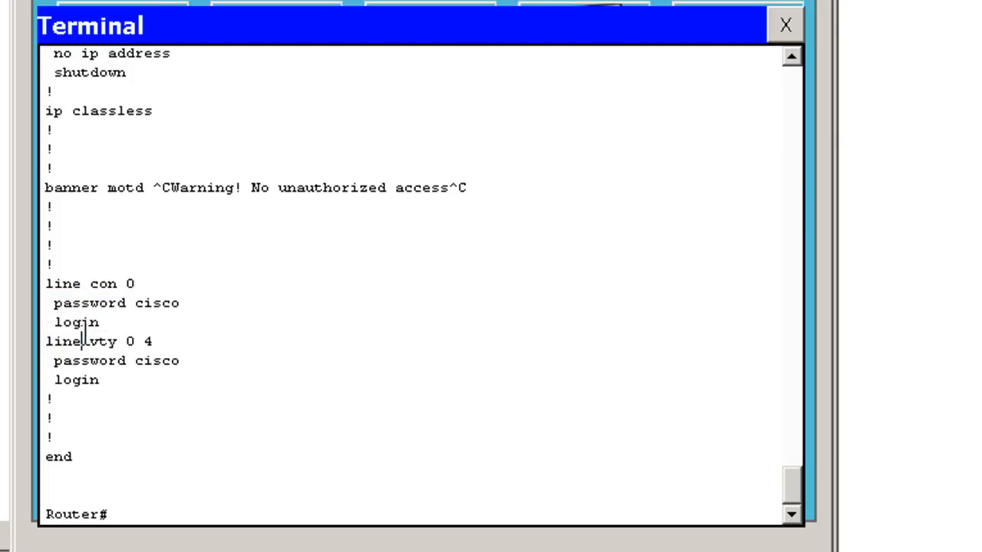
left_click_drag(80, 341, 152, 341)
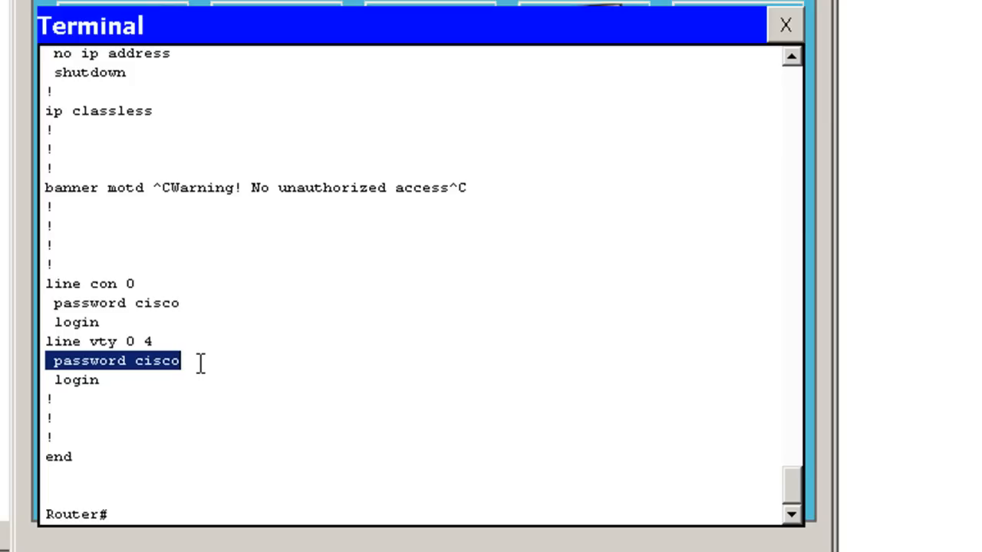
left_click(75, 379)
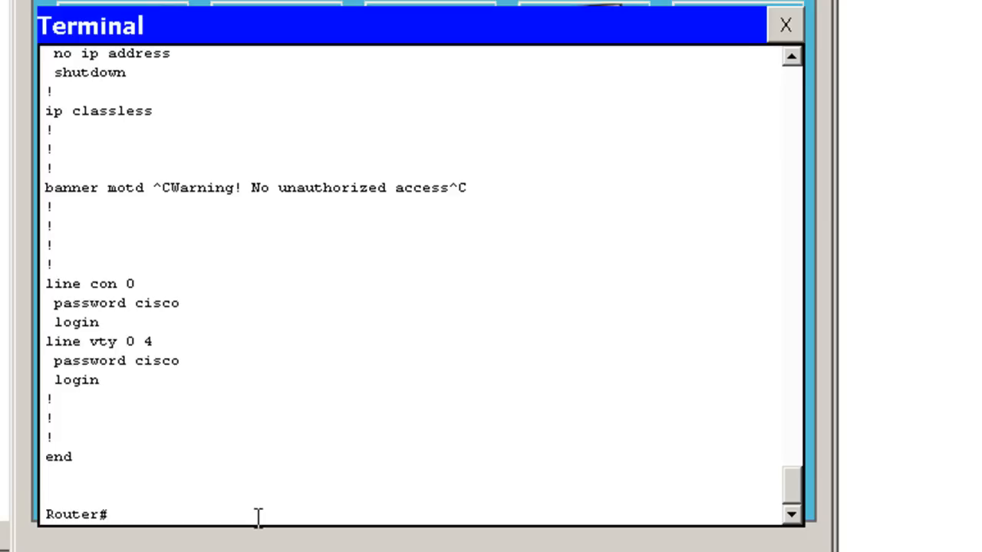
- Copy startup-config to TFTP host 192.168.1.254 with destination filename dans-config
left_click(108, 514)
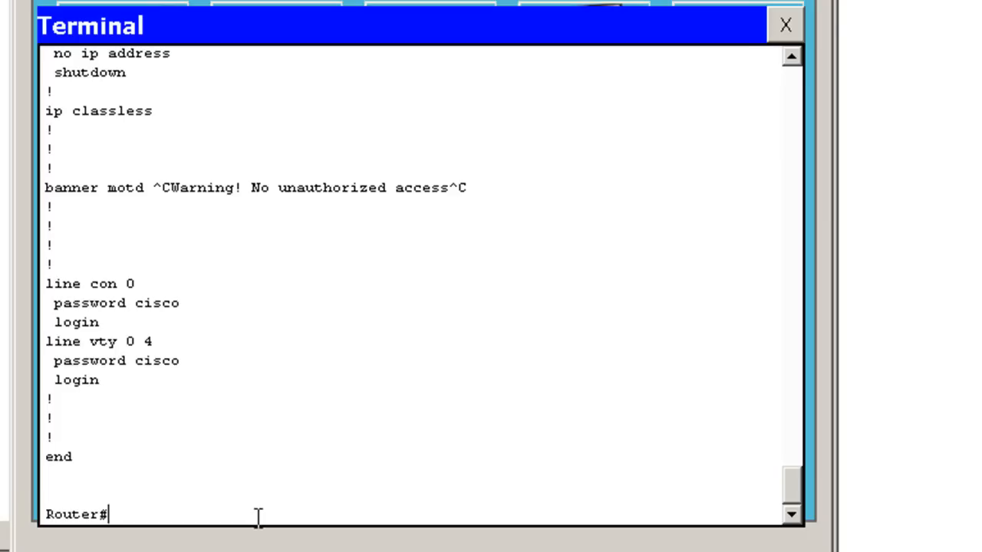
type("copy")
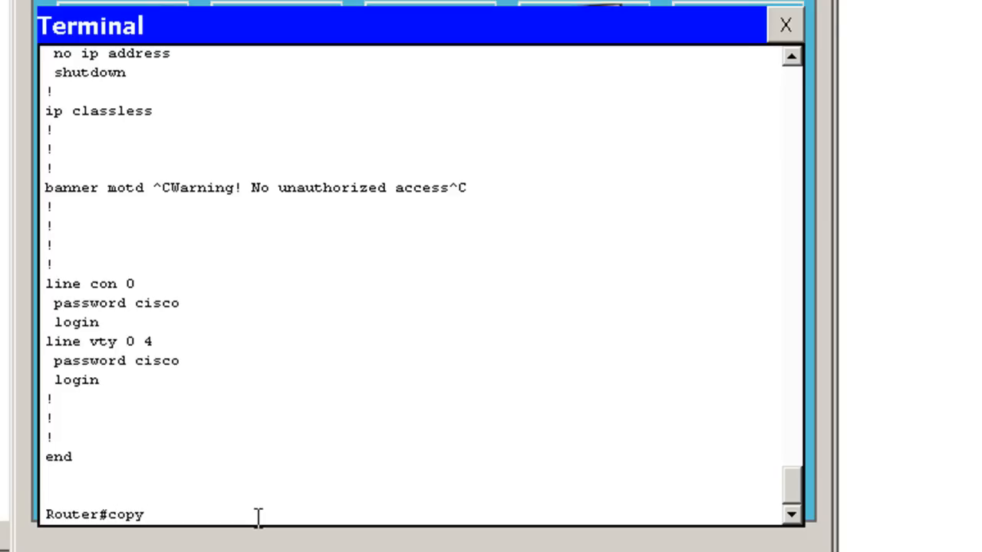
type("s")
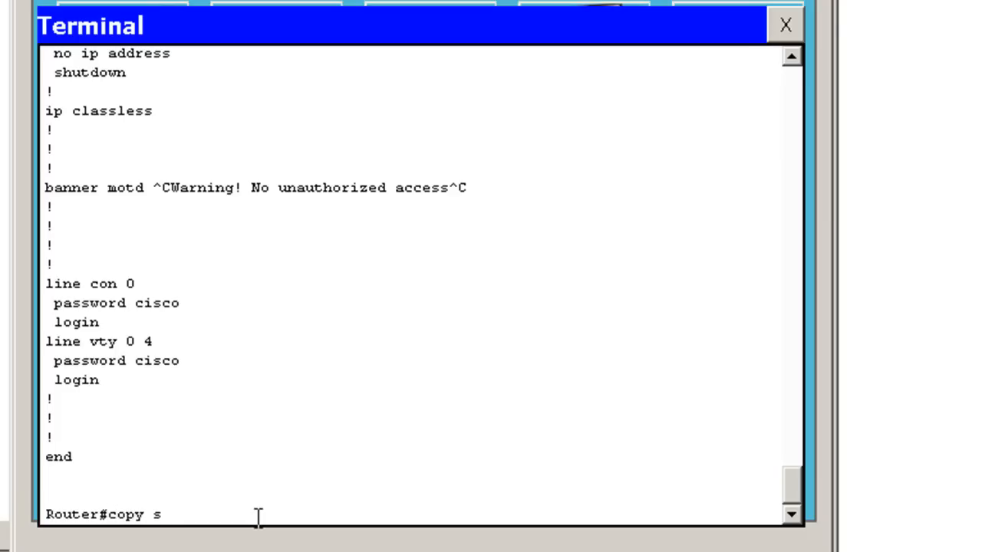
type("tartup-config")
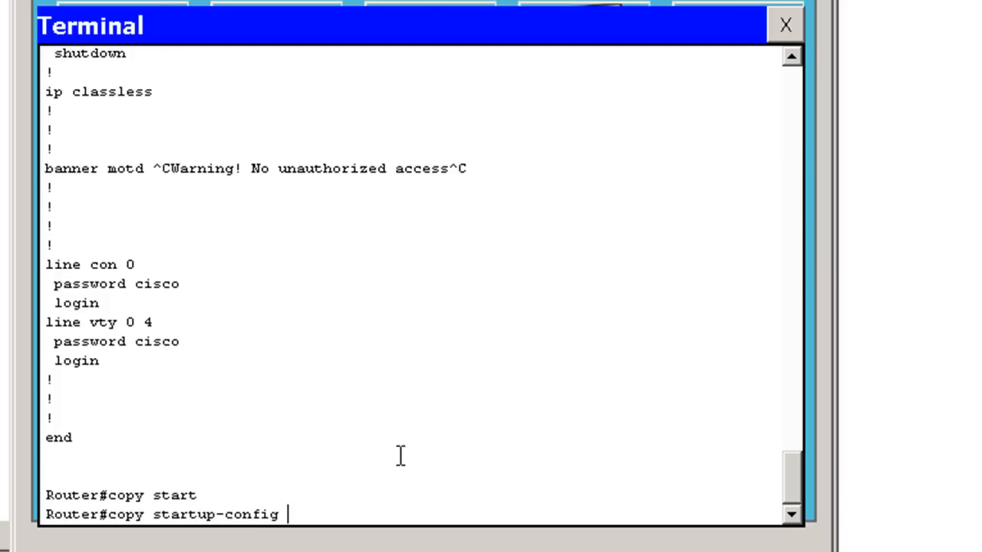
type("tftp")
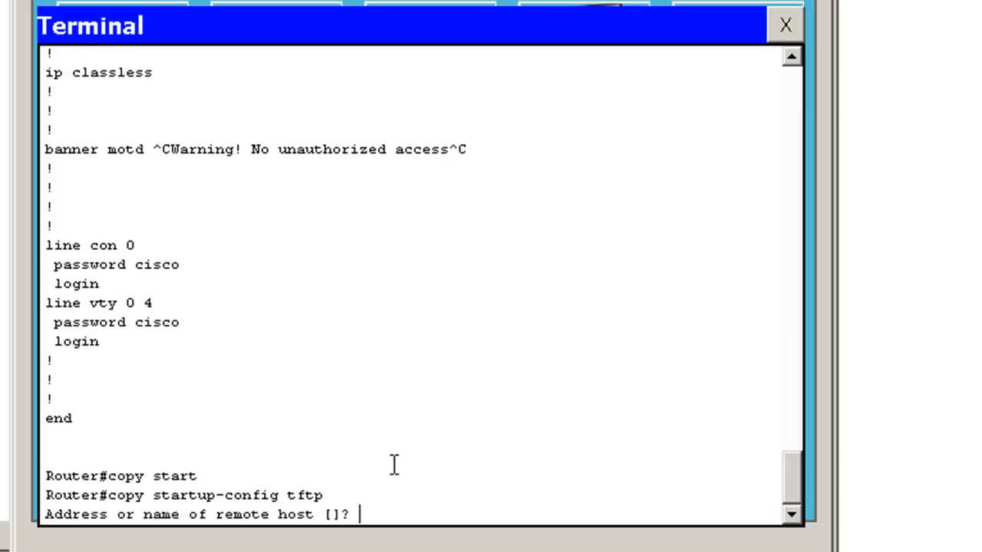
type("192")
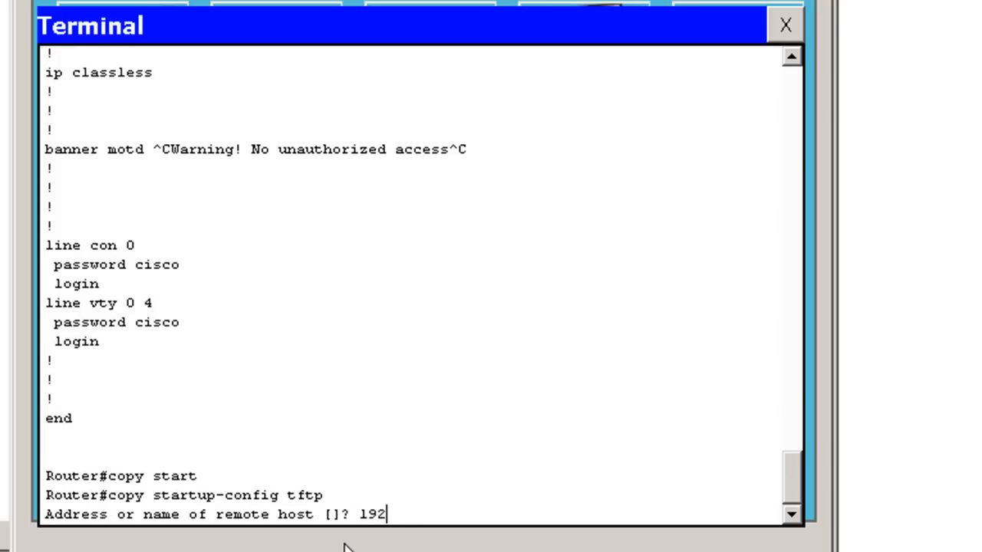
type(".168.1.254")
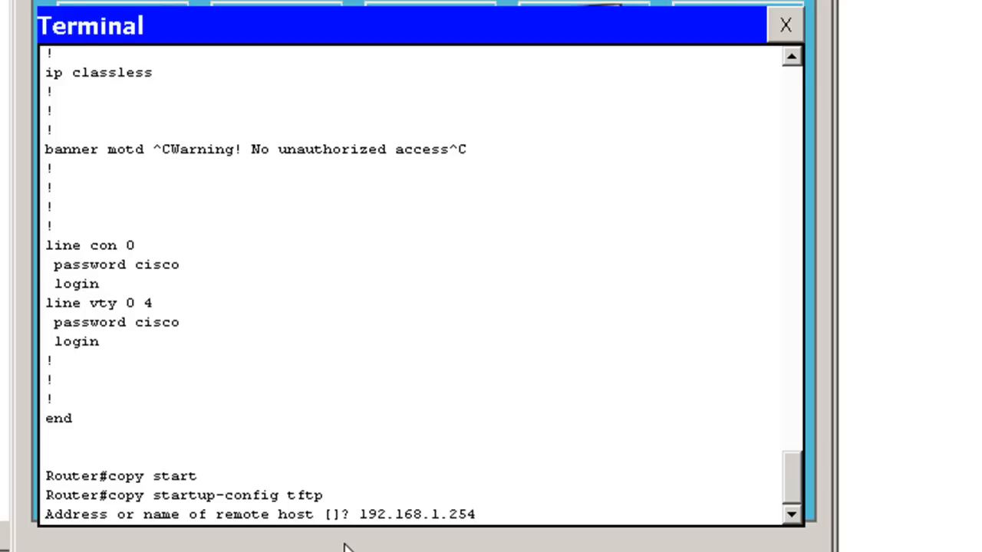
key("enter")
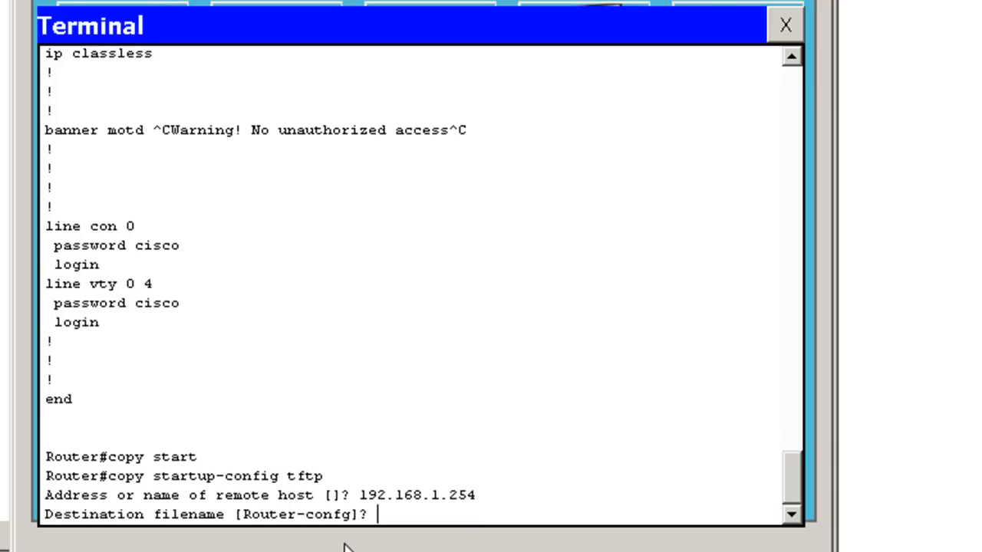
type("dans")
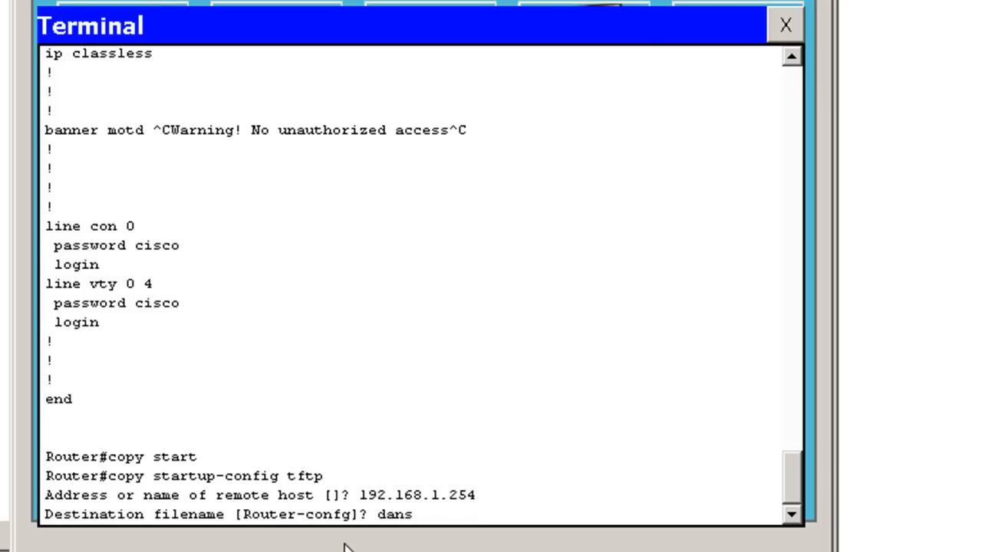
type("-config")
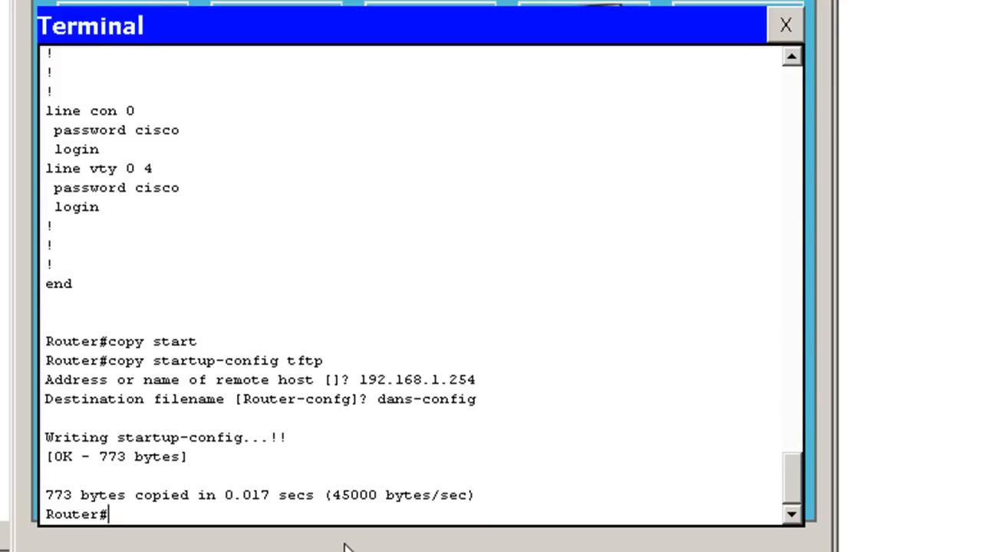
type("copy startup-config tftp")
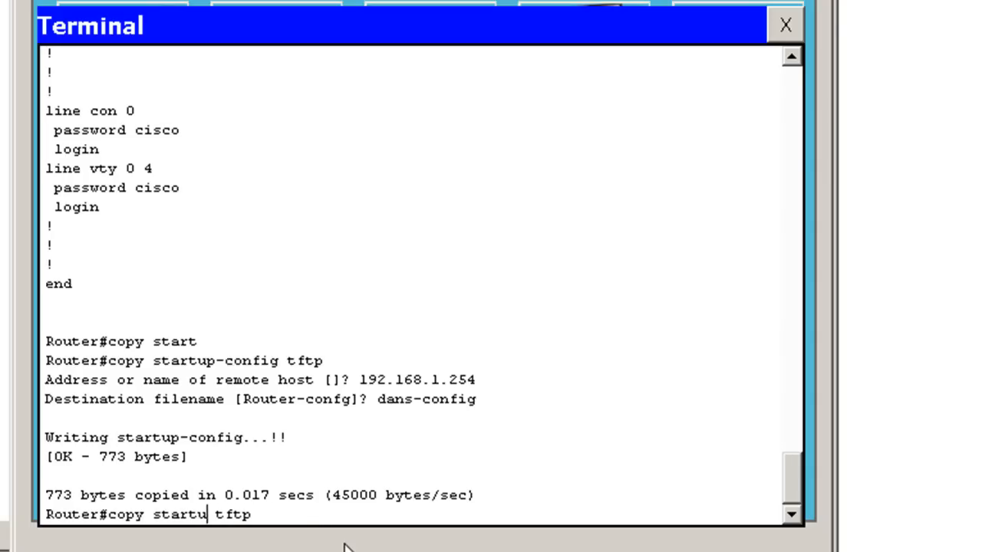
- Highlight the IOS image name pt1000-i-mz.122-28.bin in the show version output
type("fl")
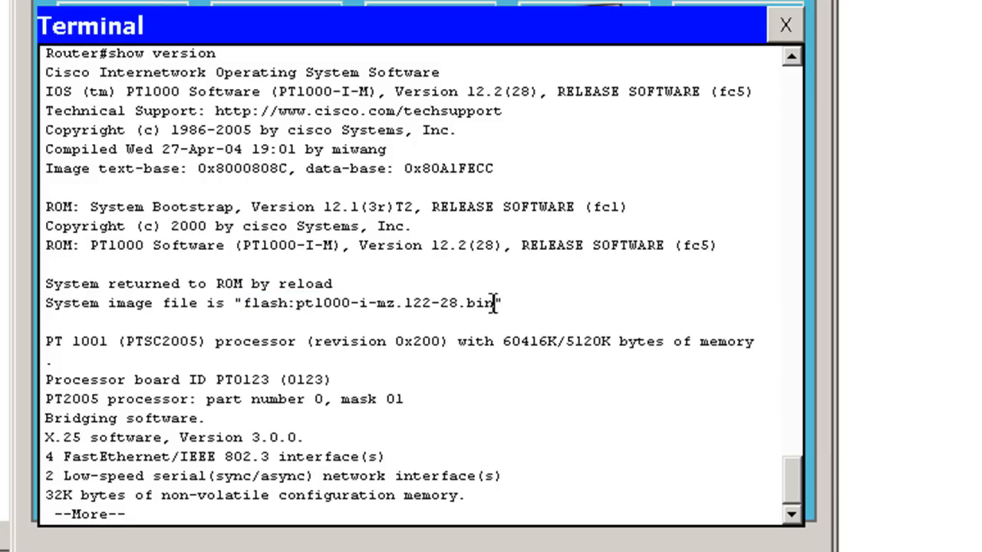
left_click_drag(297, 303, 494, 303)
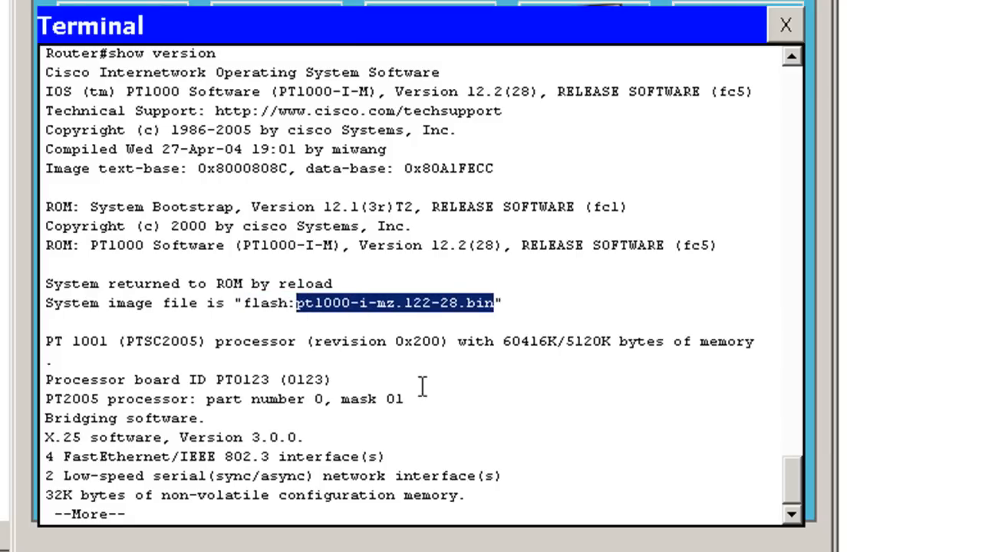
mouse_move(192, 202)
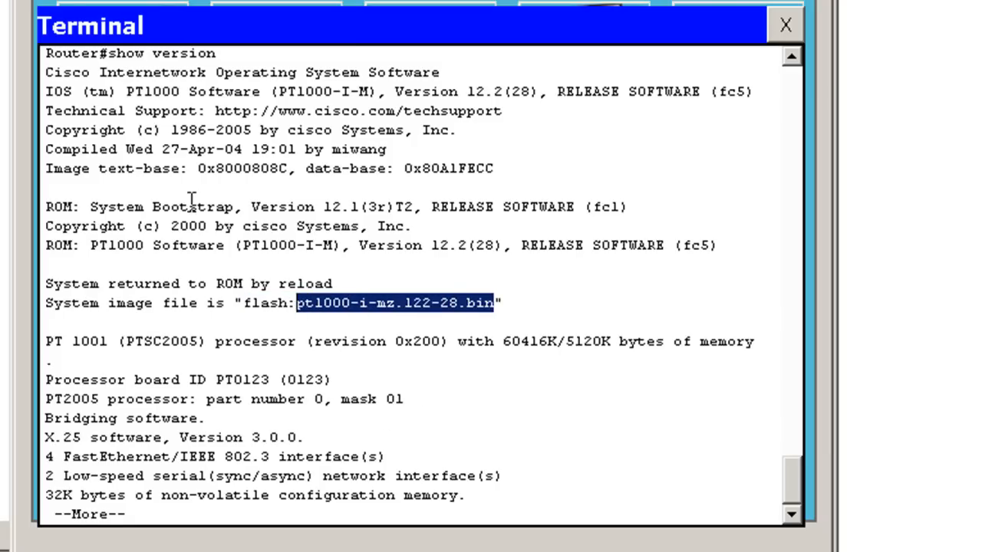
mouse_move(299, 318)
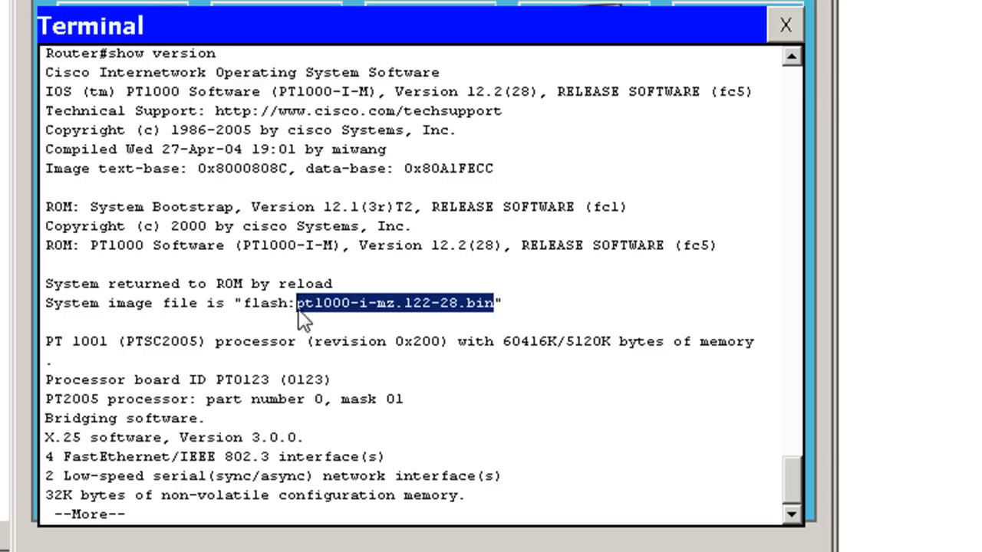
mouse_move(456, 320)
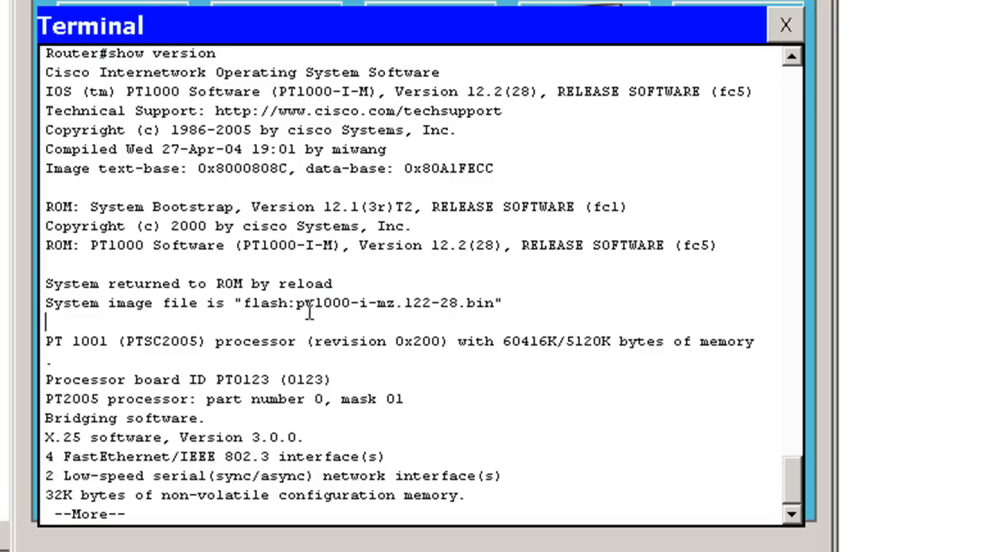
left_click_drag(297, 302, 470, 303)
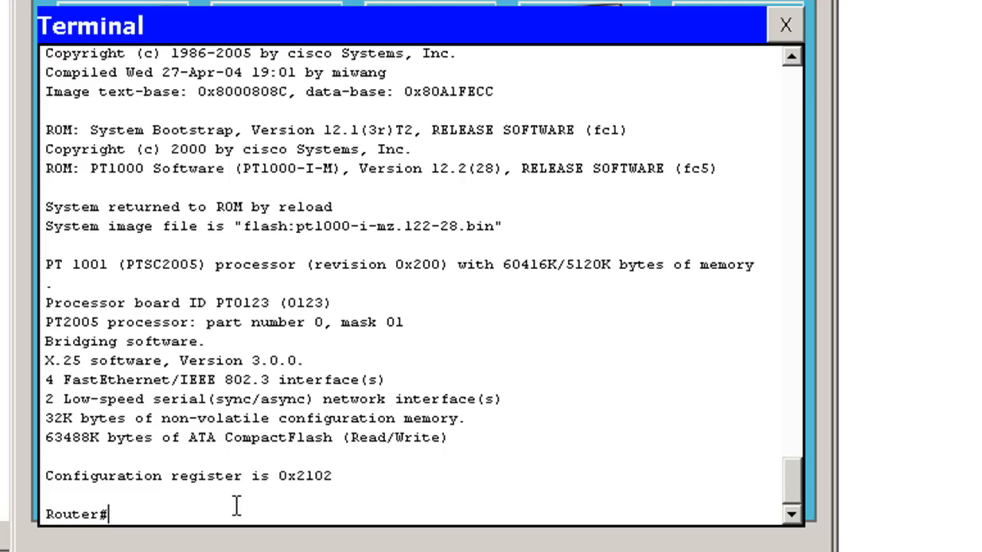
- Start copy flash tftp with source file pt1000-i-mz.122-28.bin
type("copy startup-config tftp")
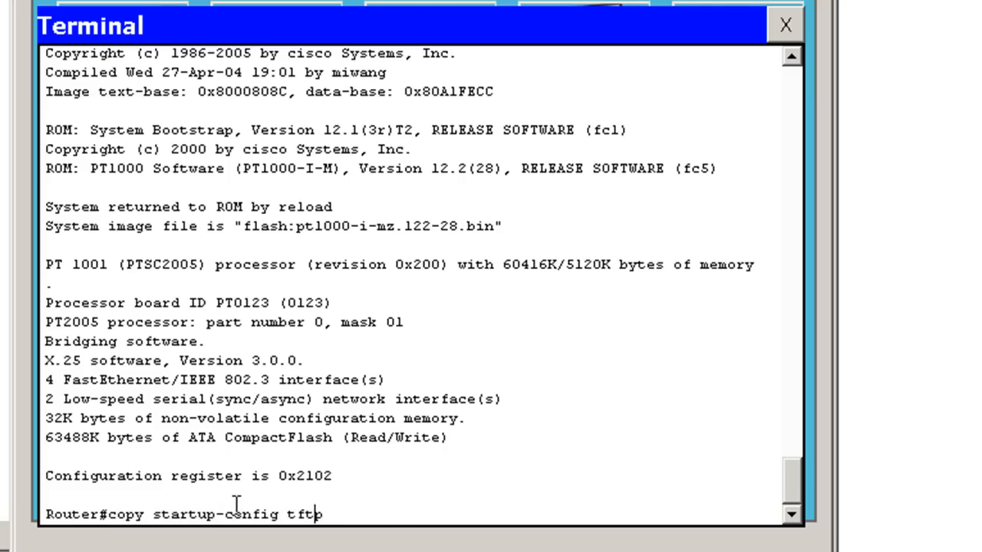
key("backspace")
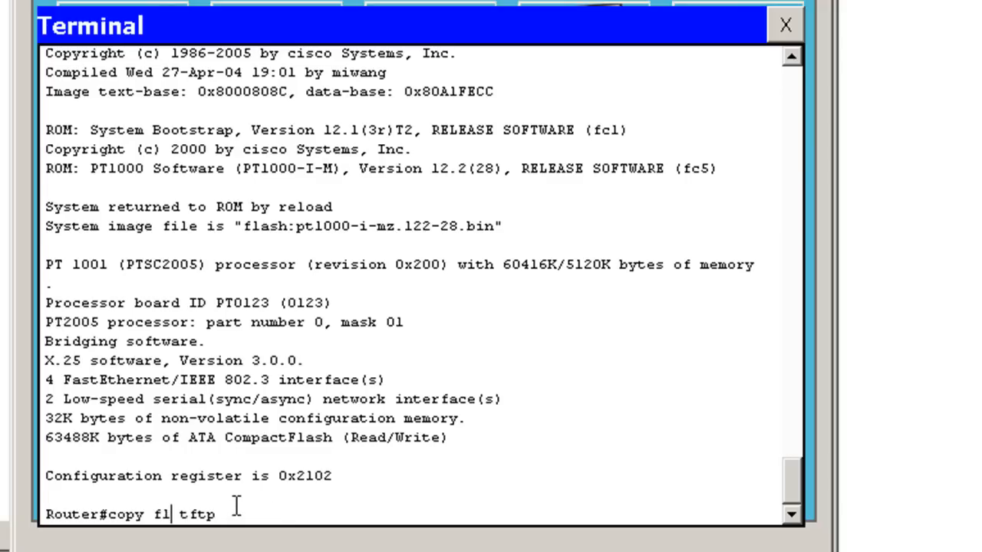
type("ash")
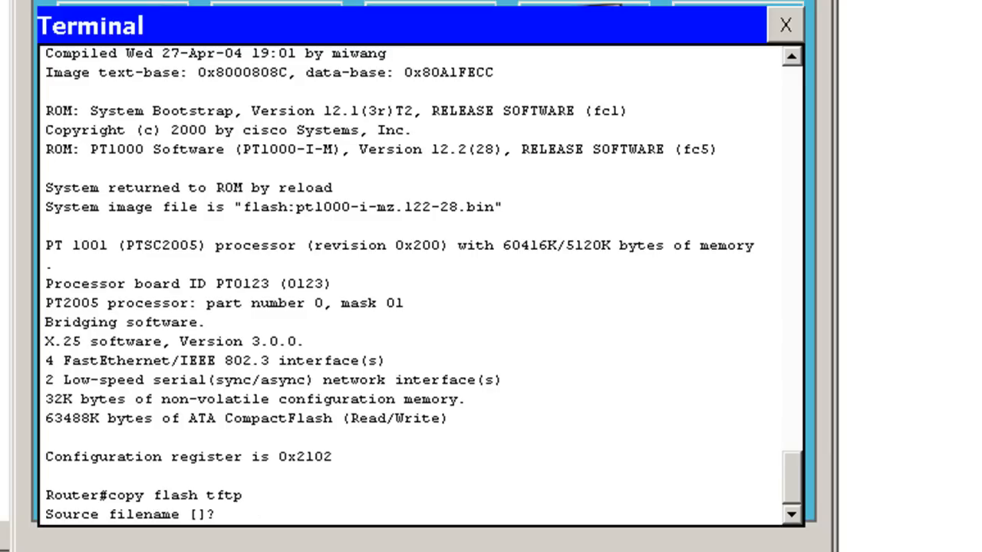
mouse_move(411, 549)
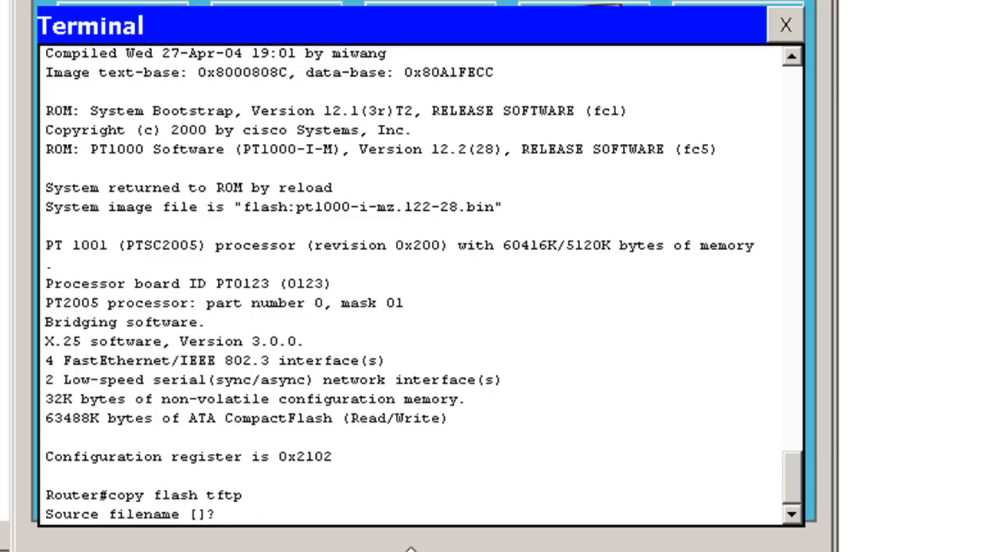
type("pt1000")
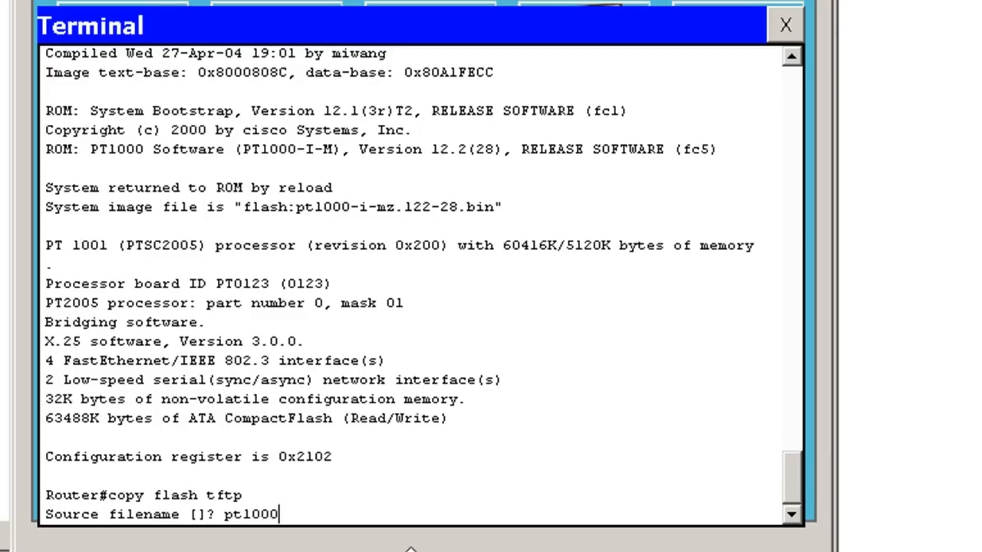
type("-")
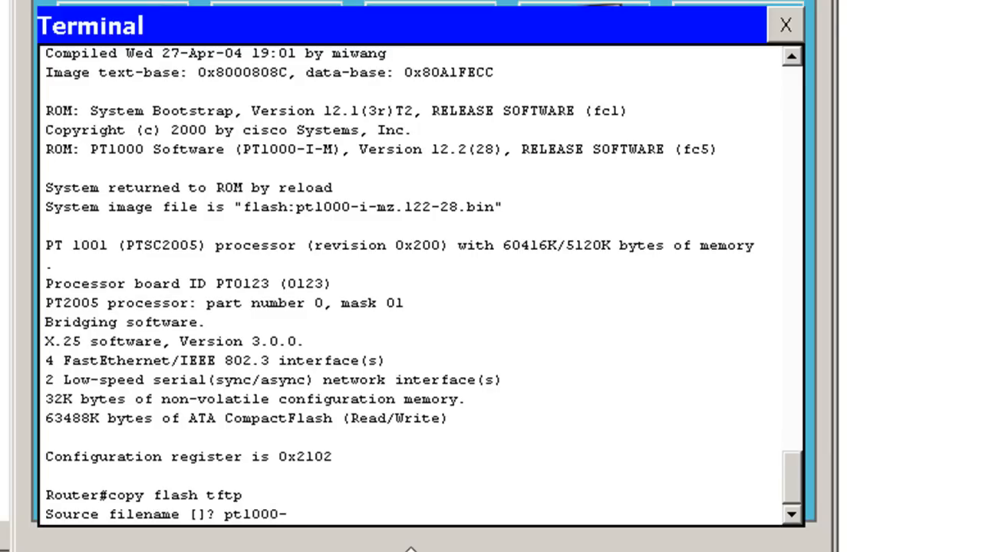
type("i-mz")
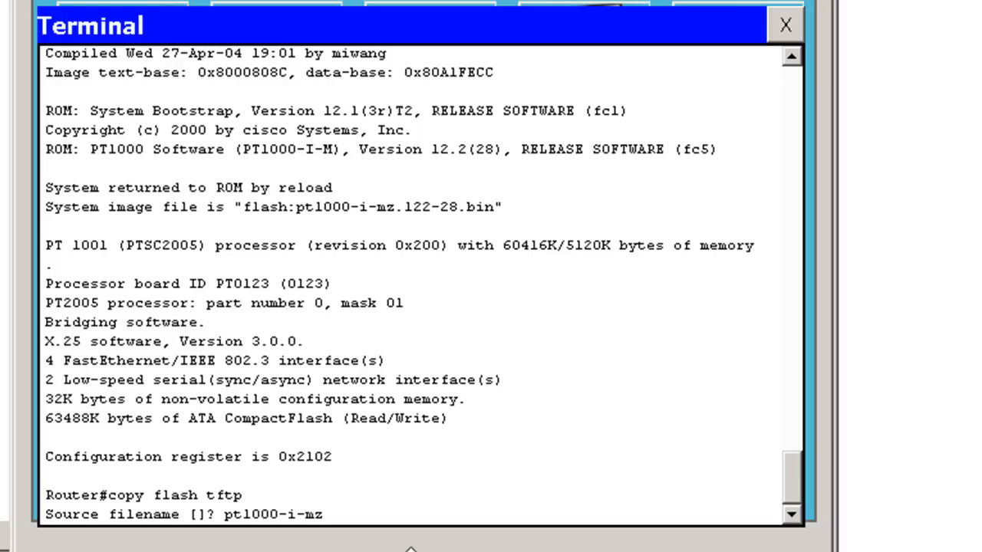
type(".1")
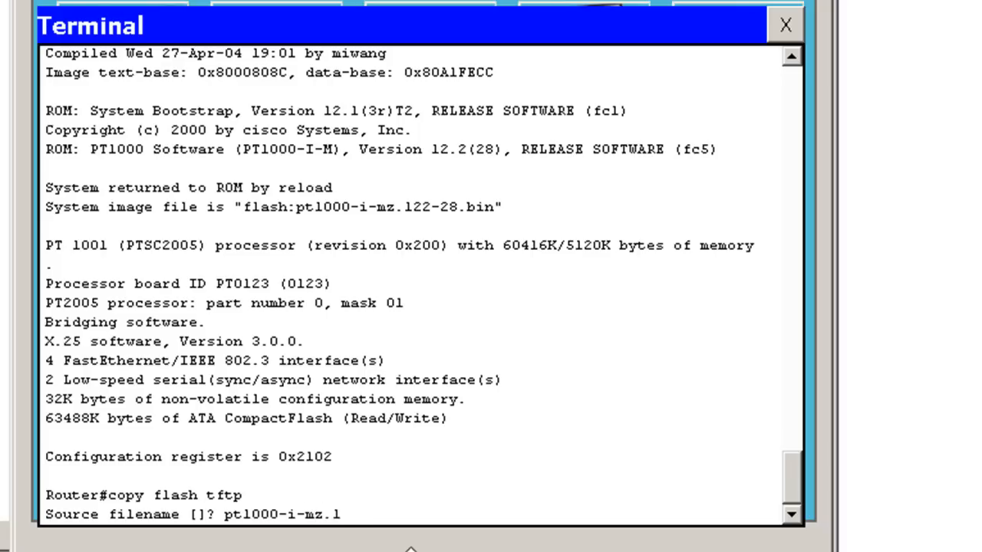
type("22")
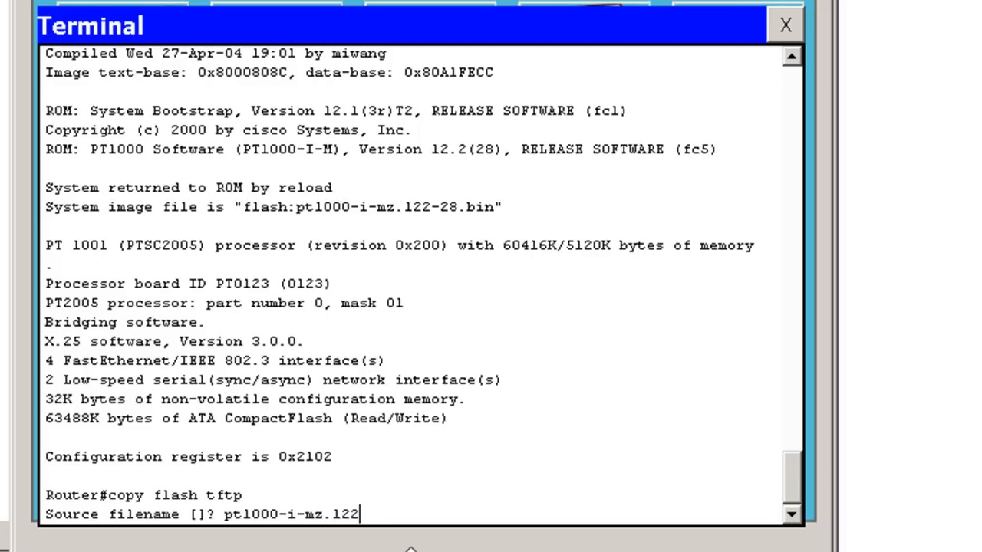
type("-28")
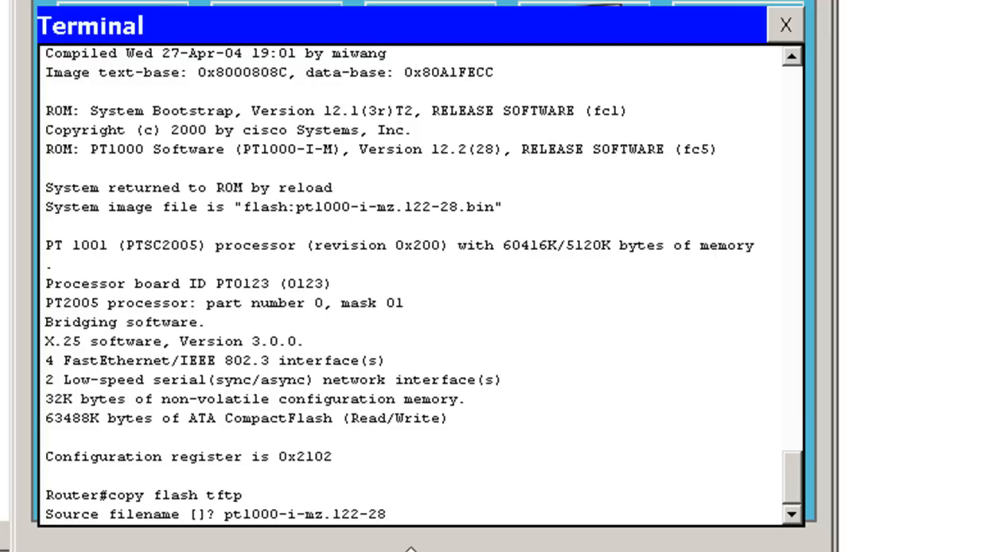
type(".bin")
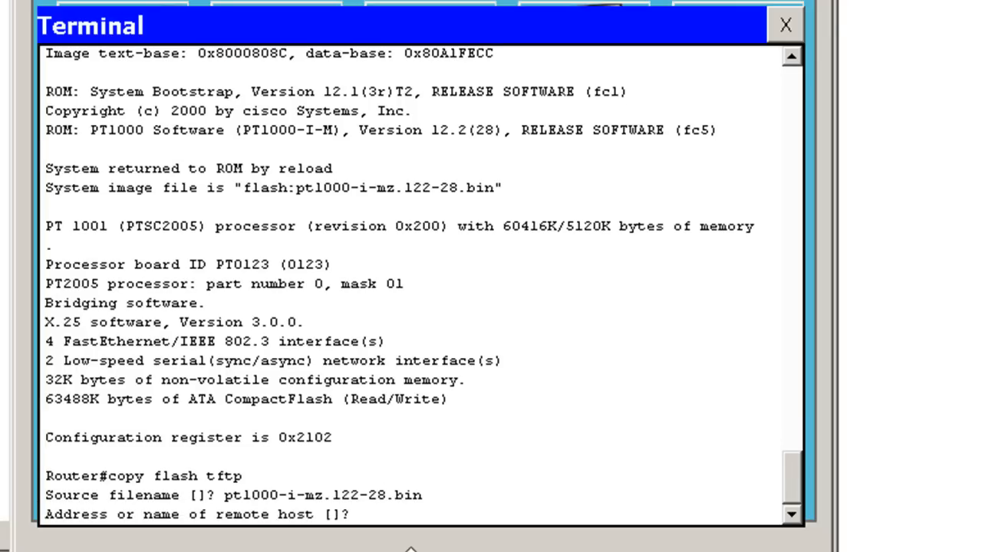
- Send the image to TFTP host 192.168.1.254 as dansIOS
type("192.16")
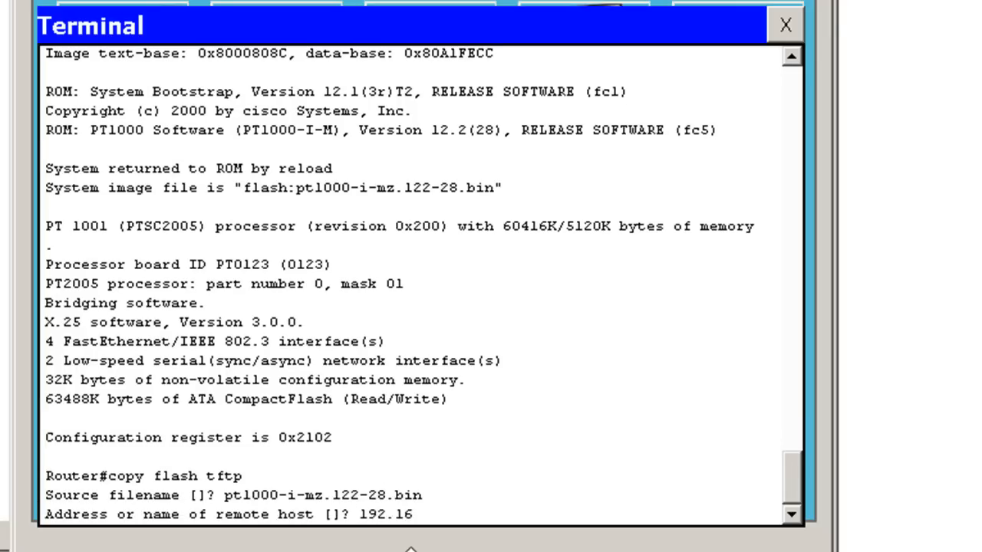
type("8.1")
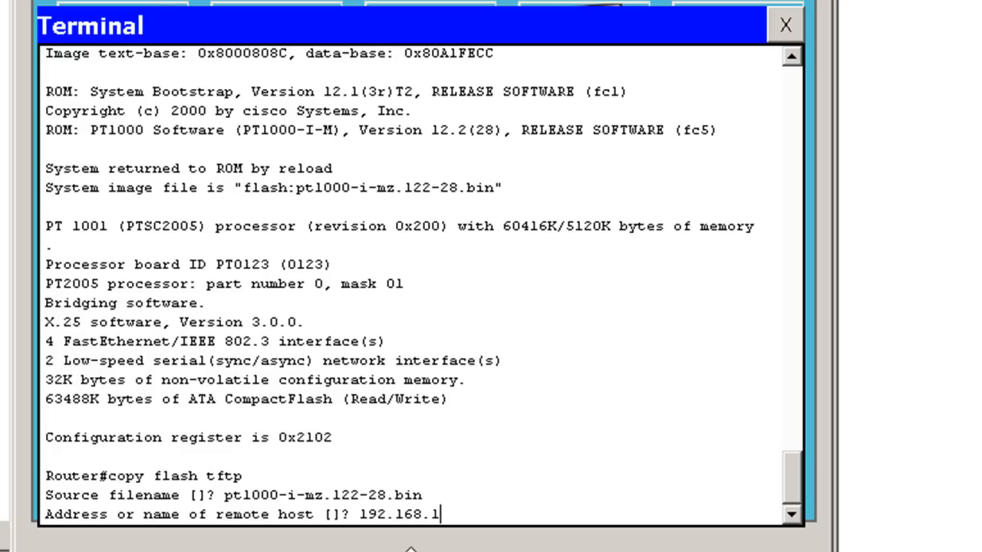
type(".254")
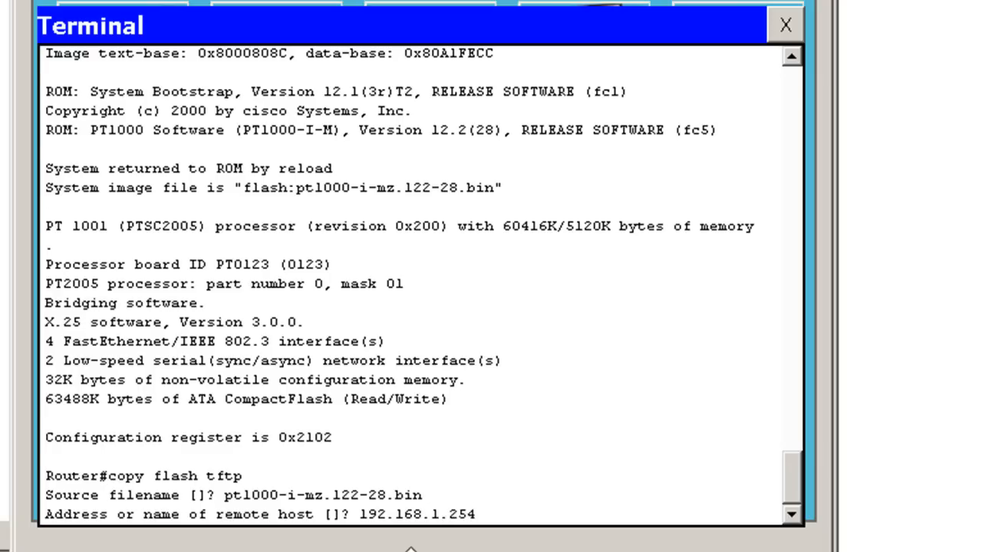
key("enter")
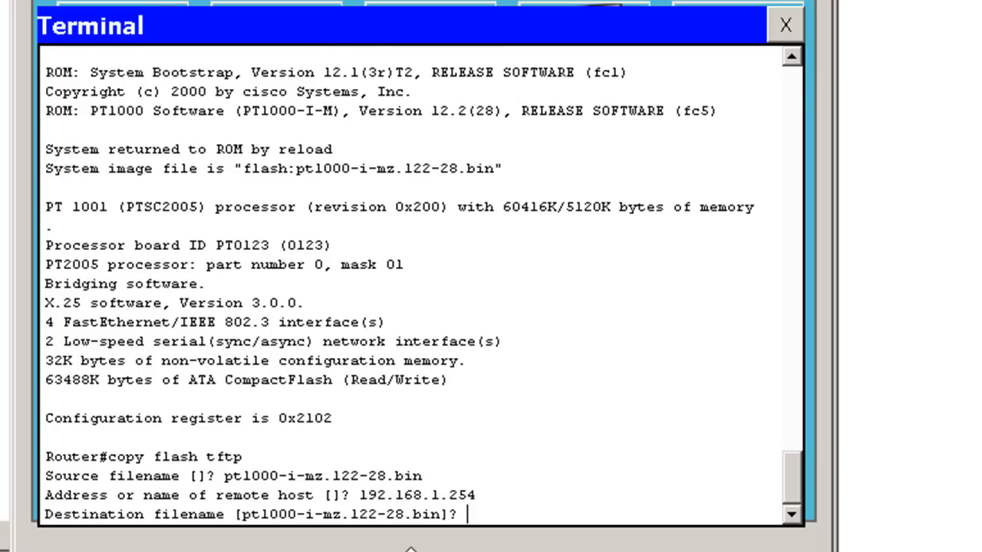
type("dans")
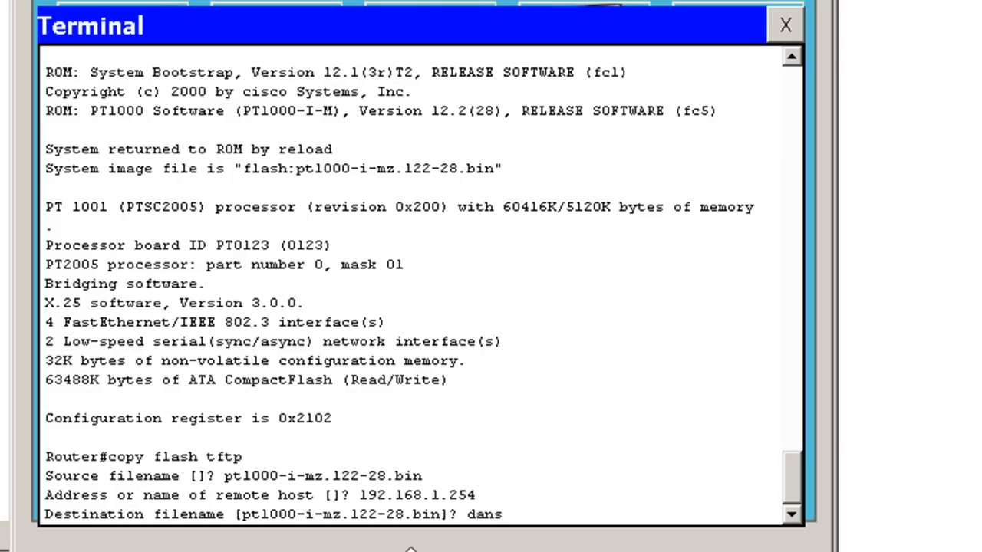
type("IOS")
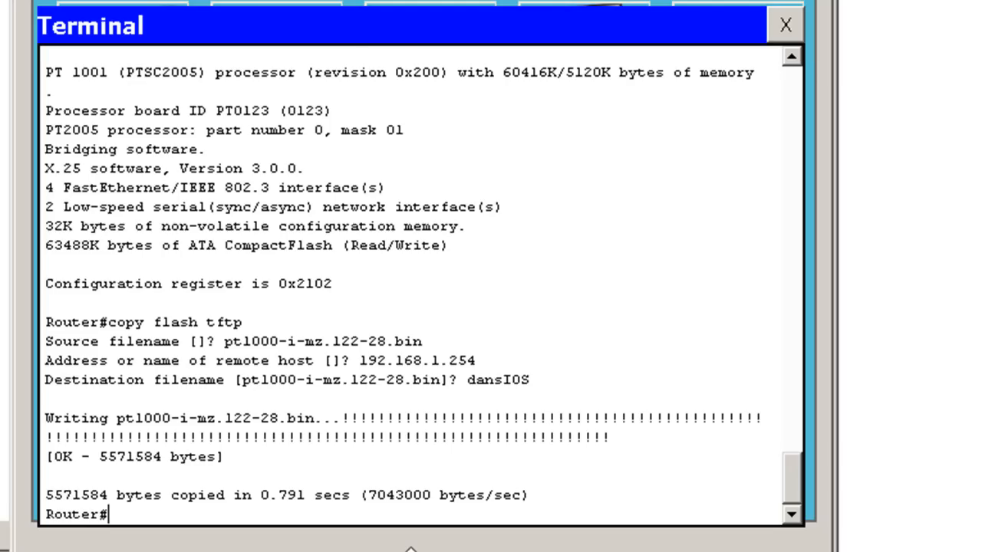
mouse_move(411, 546)
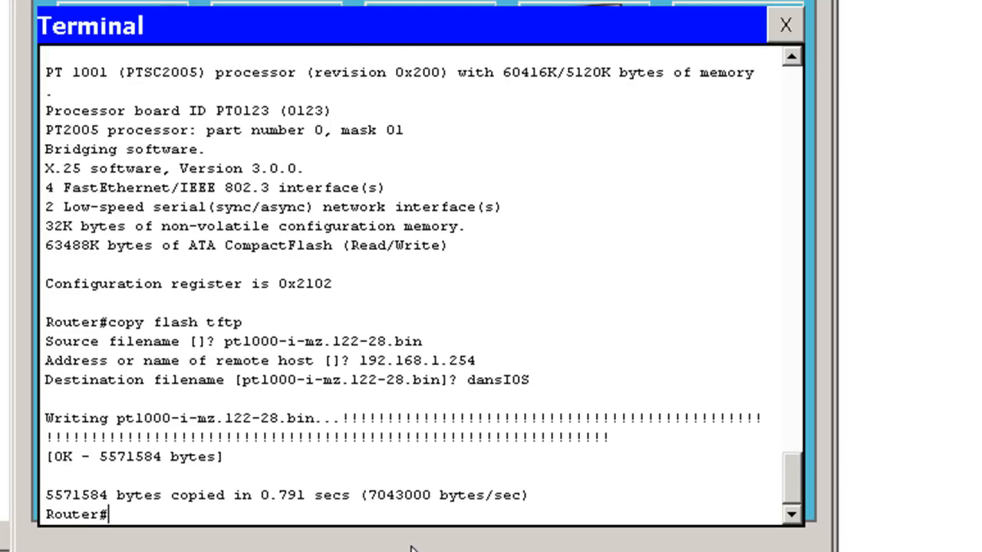
mouse_move(543, 356)
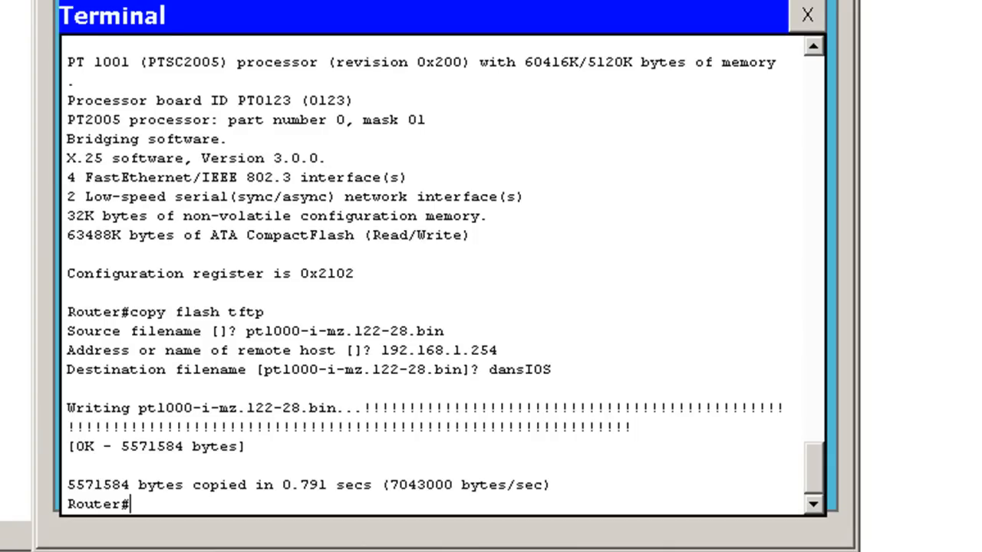
- Discard the partial copy commands and enter copy tftp run at the privileged prompt
type("copy flash tftp")
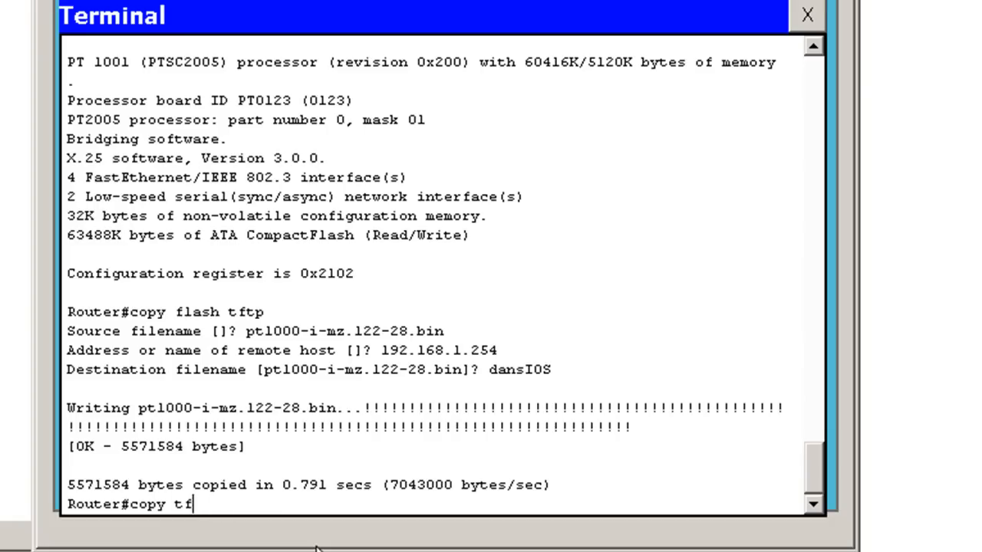
type("tp")
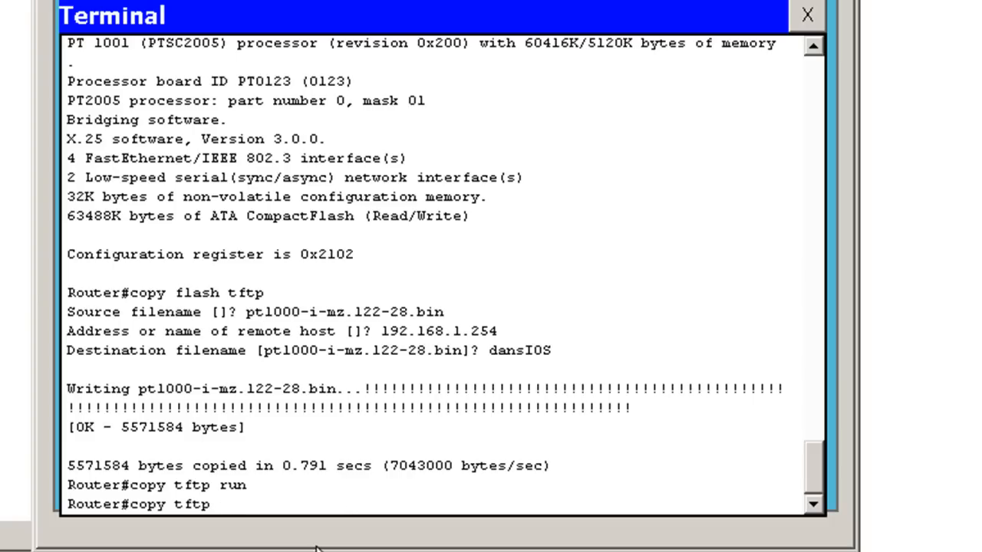
type("startup")
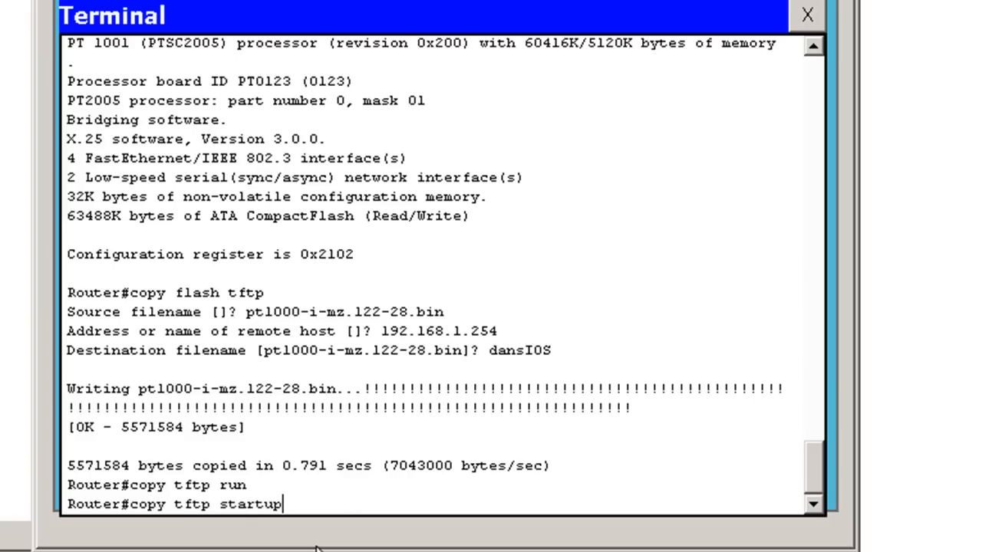
type("-config")
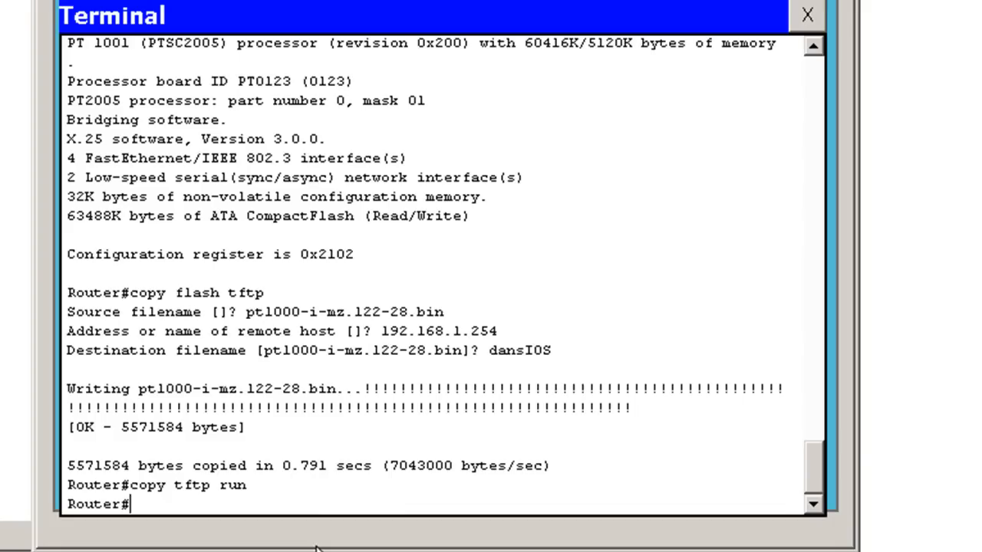
- Erase the startup-config and reload the router, confirming both prompts
type("erase")
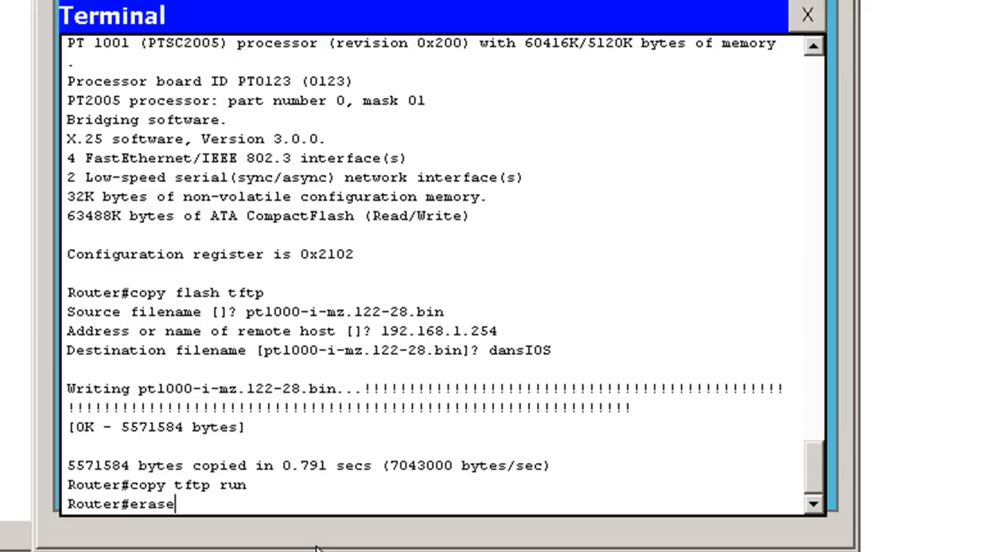
type("startup-config")
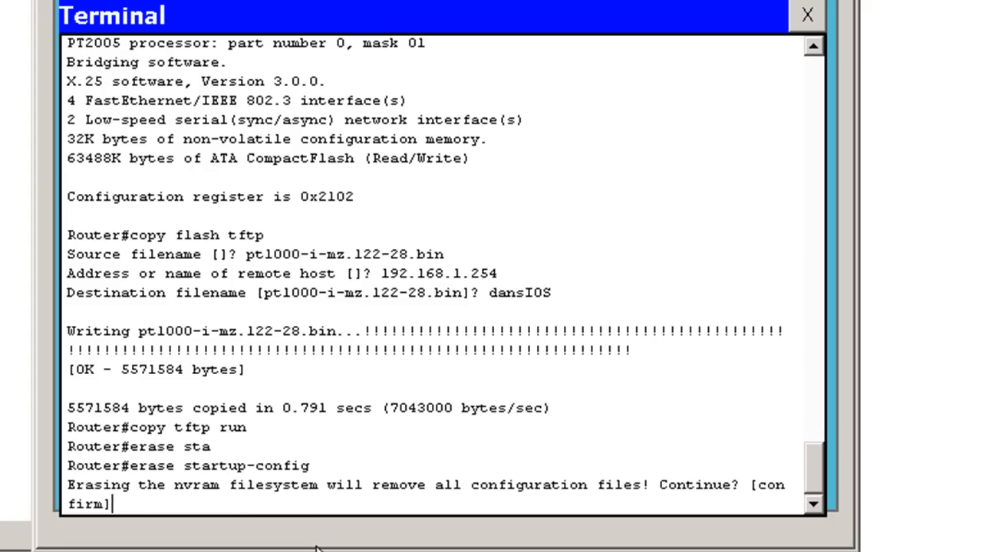
key("enter")
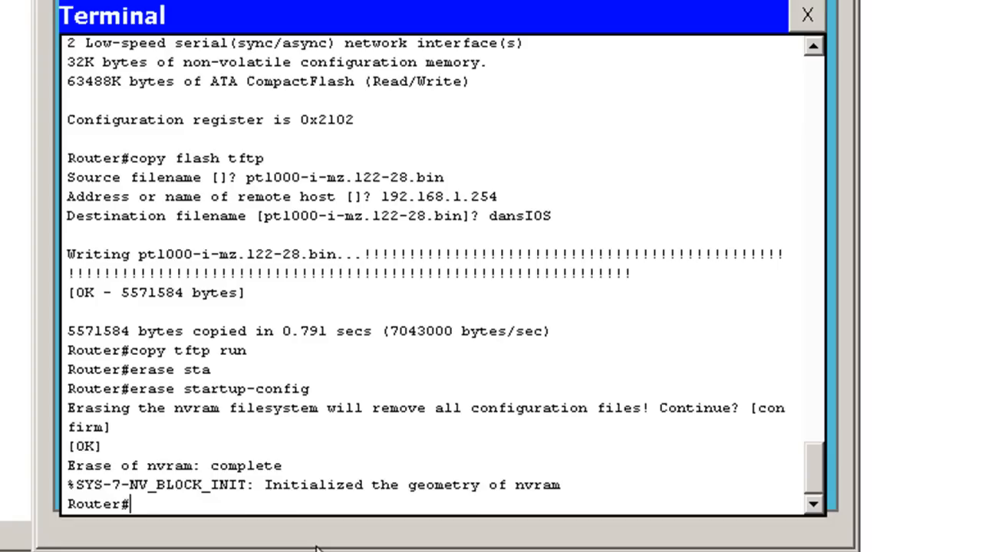
type("reload")
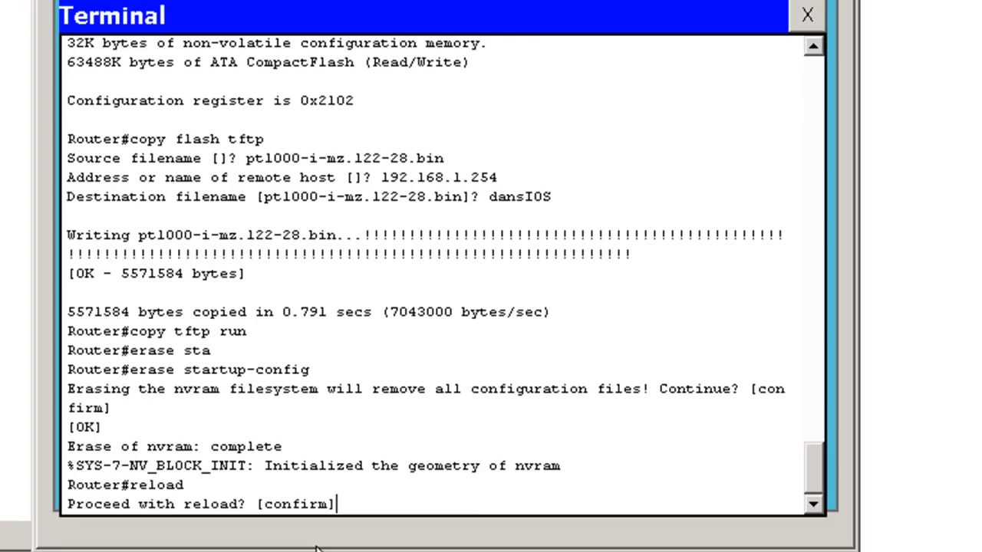
key("enter")
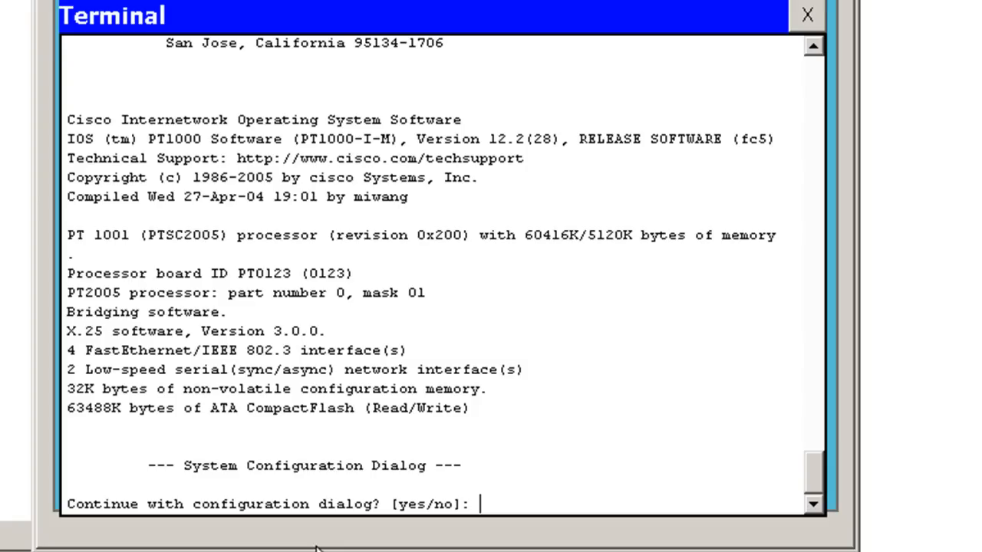
- Answer no to 'Continue with configuration dialog?'
type("no")
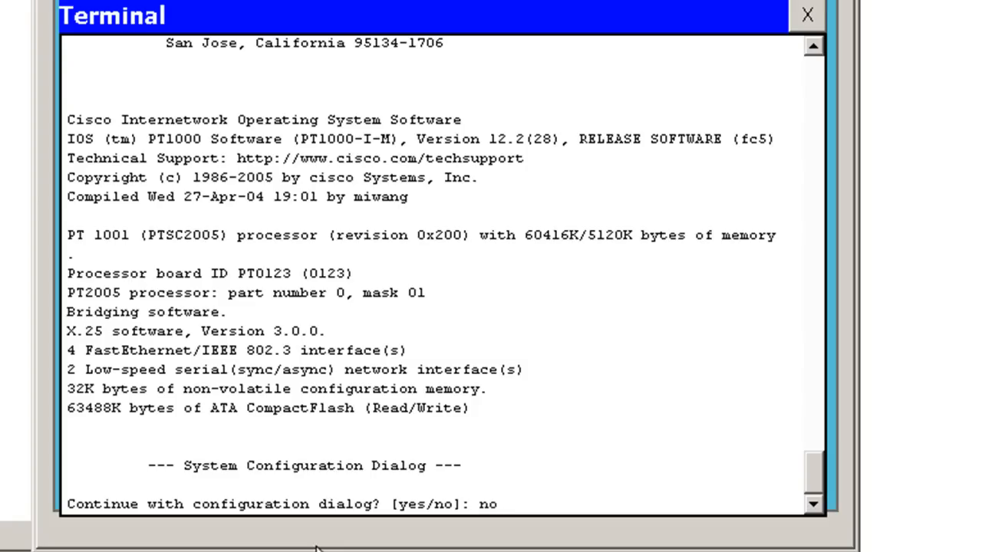
key("Return")
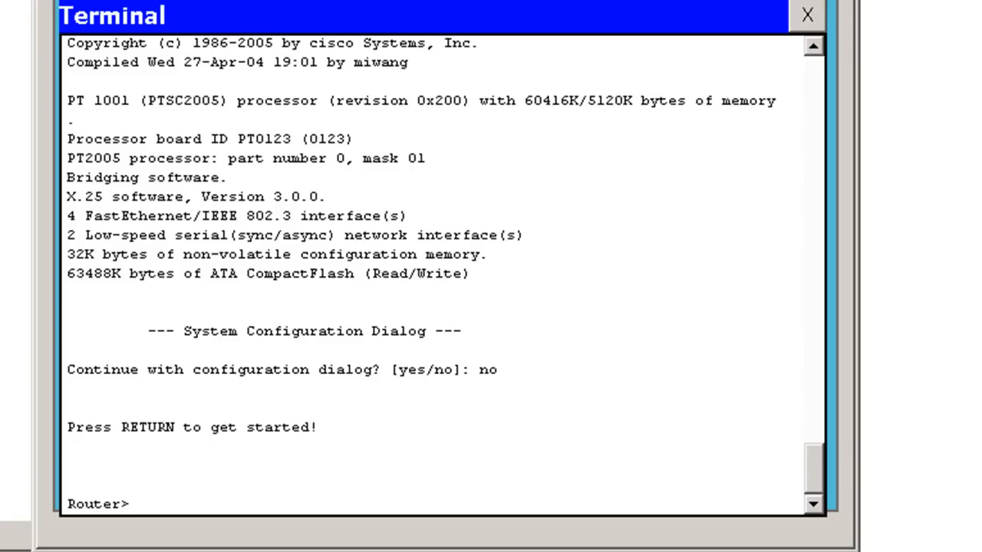
- Enter enable and list the blank running-config with shut-down, unaddressed interfaces
type("en")
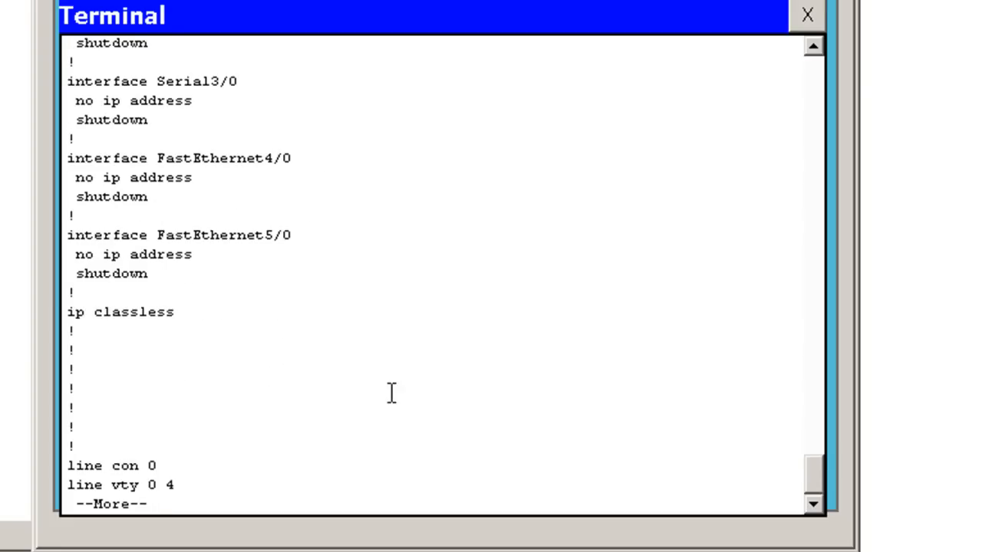
mouse_move(189, 392)
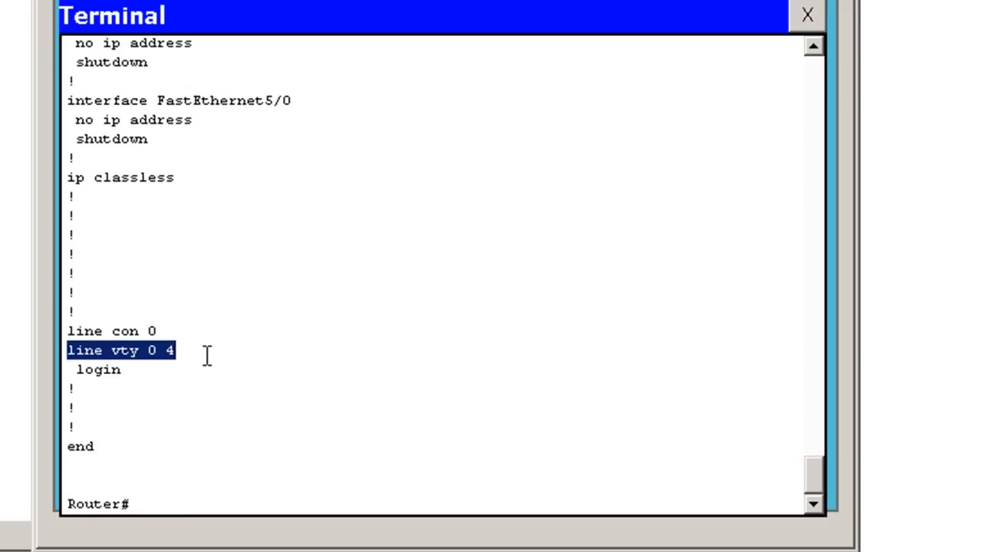
mouse_move(196, 349)
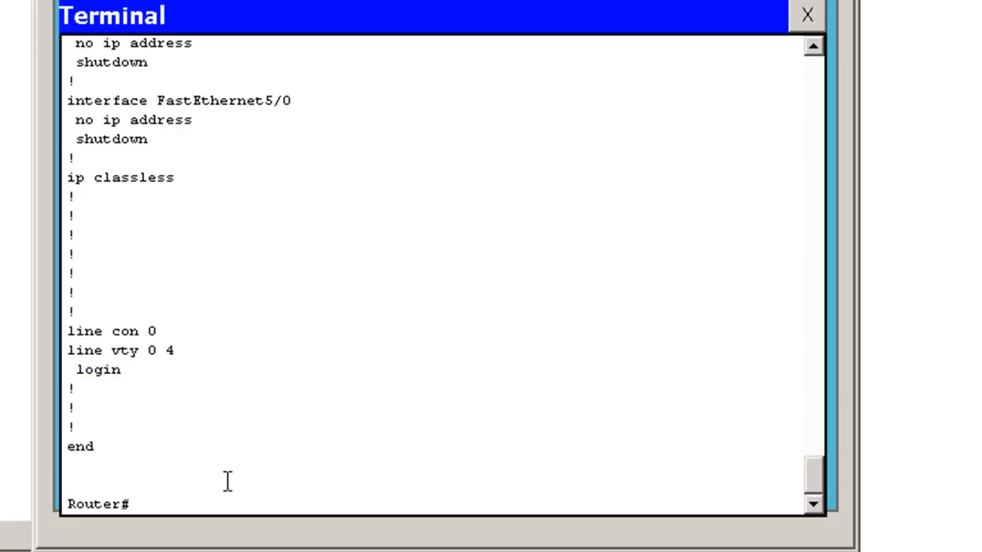
mouse_move(253, 476)
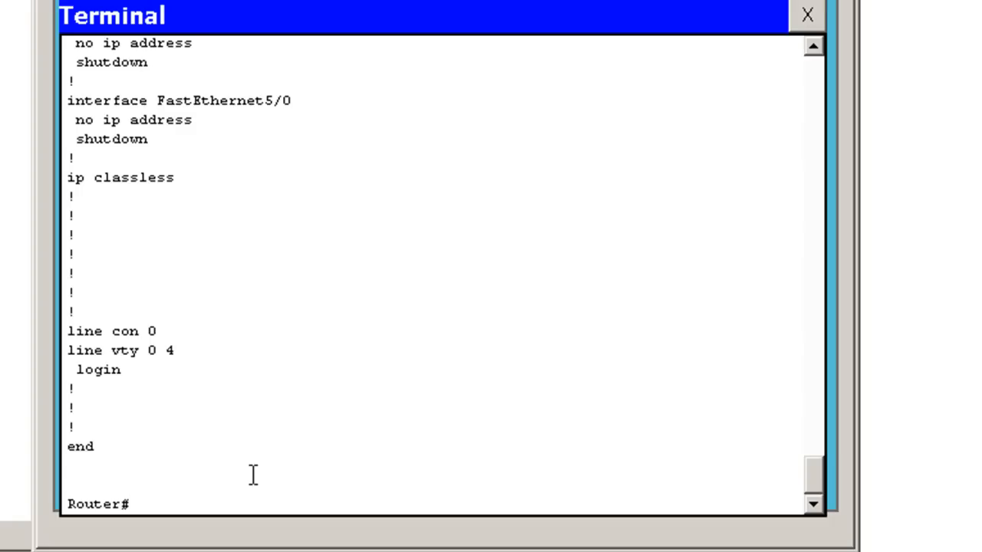
- Start copy tftp running-config from host 192.168.1.254 with source file dans-config
type("cop")
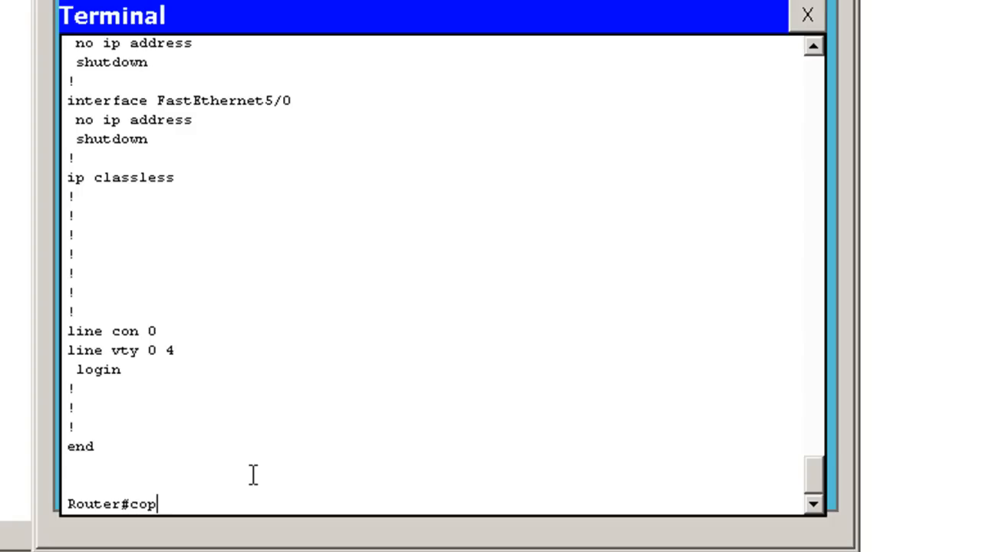
type("y tft")
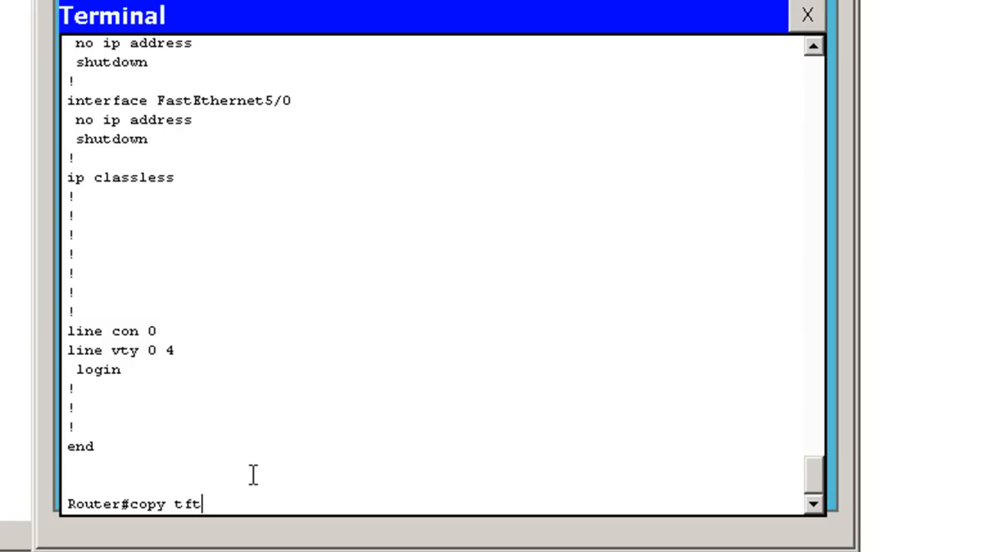
type("p")
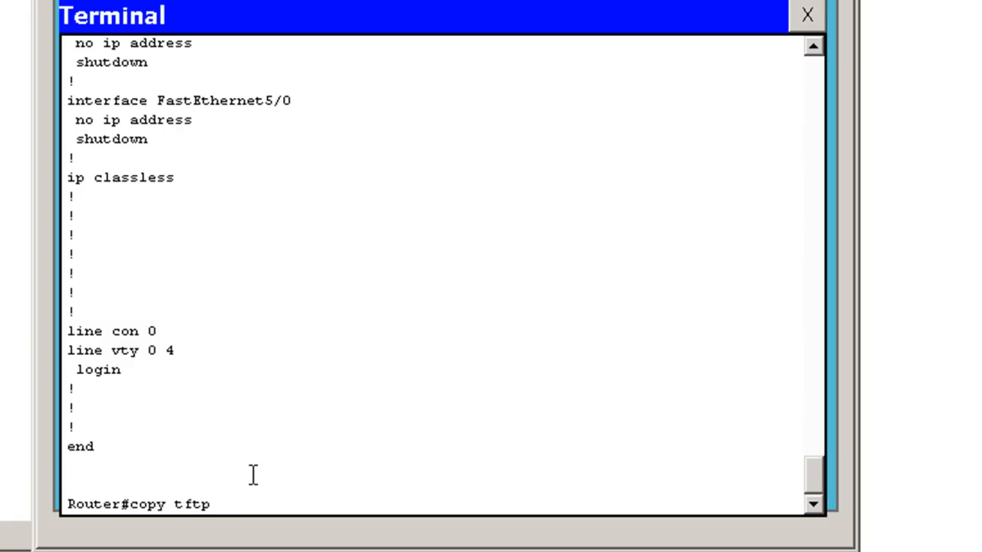
type("st")
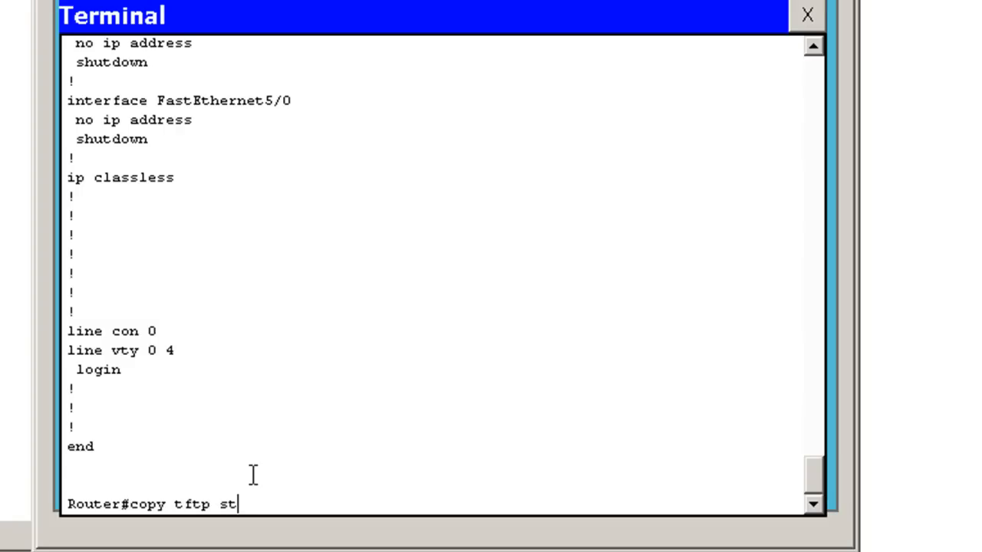
type("running-config")
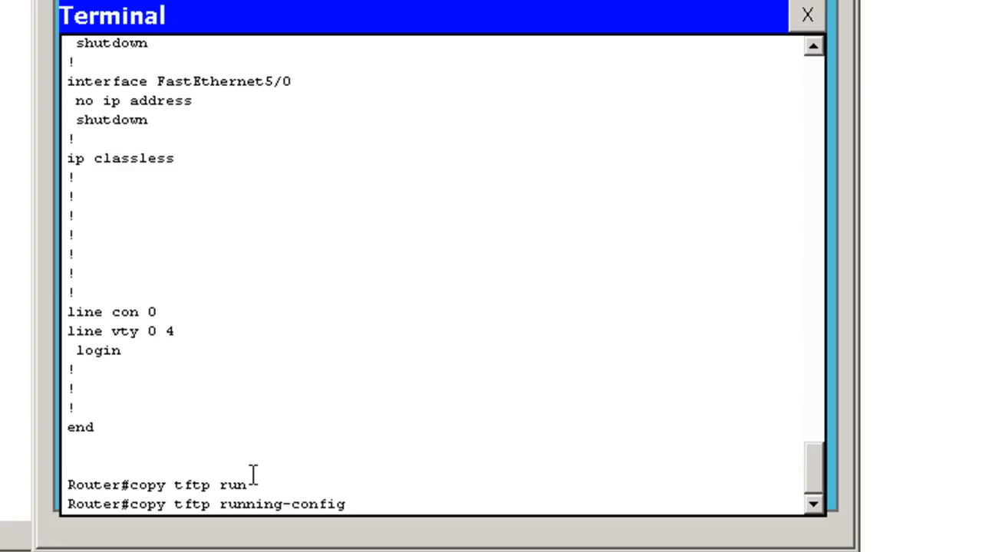
type("l")
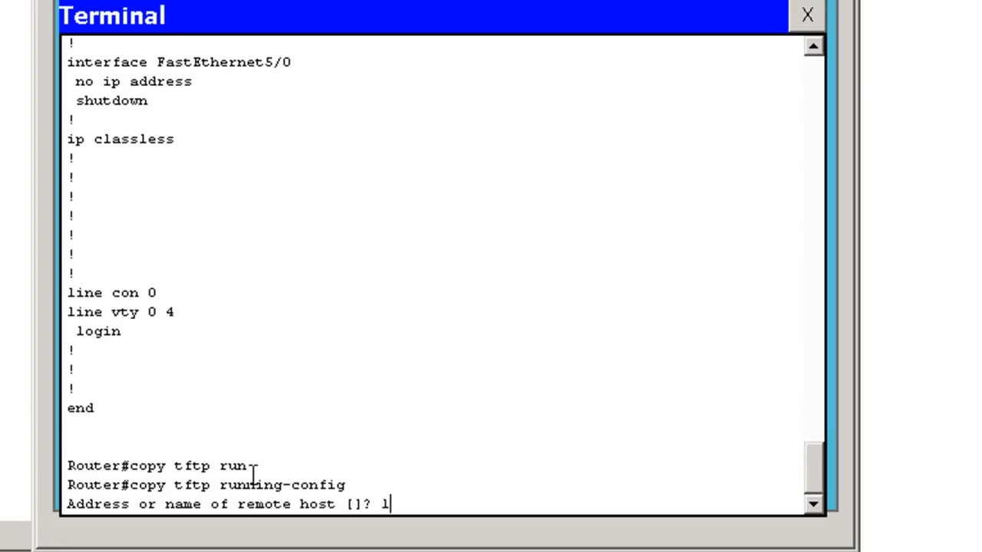
type("92.168")
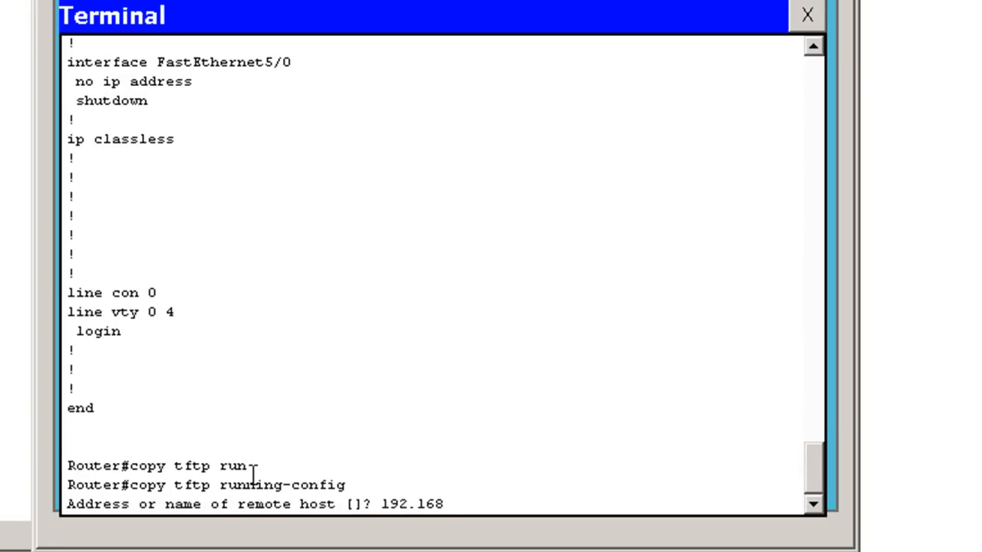
type(".1.254")
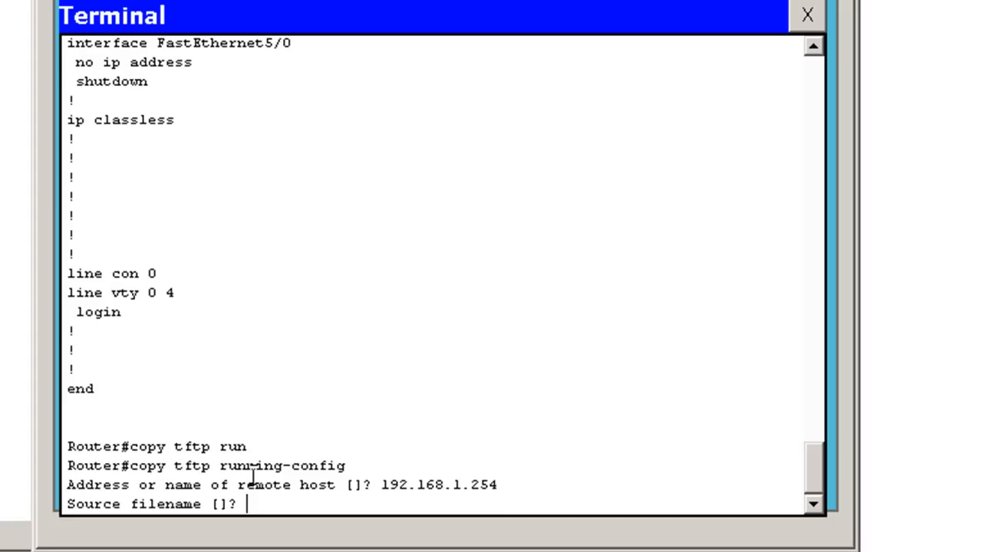
type("dans")
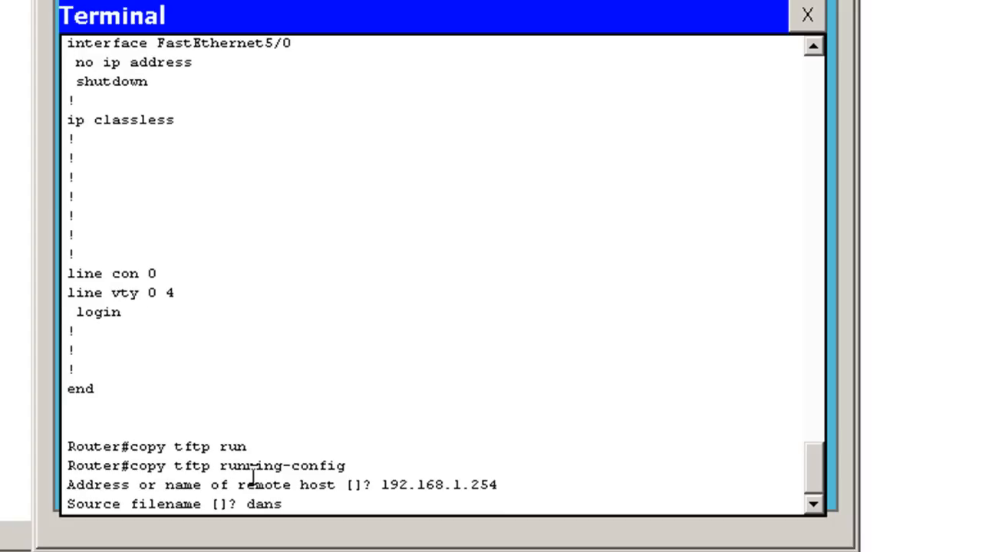
type("-config")
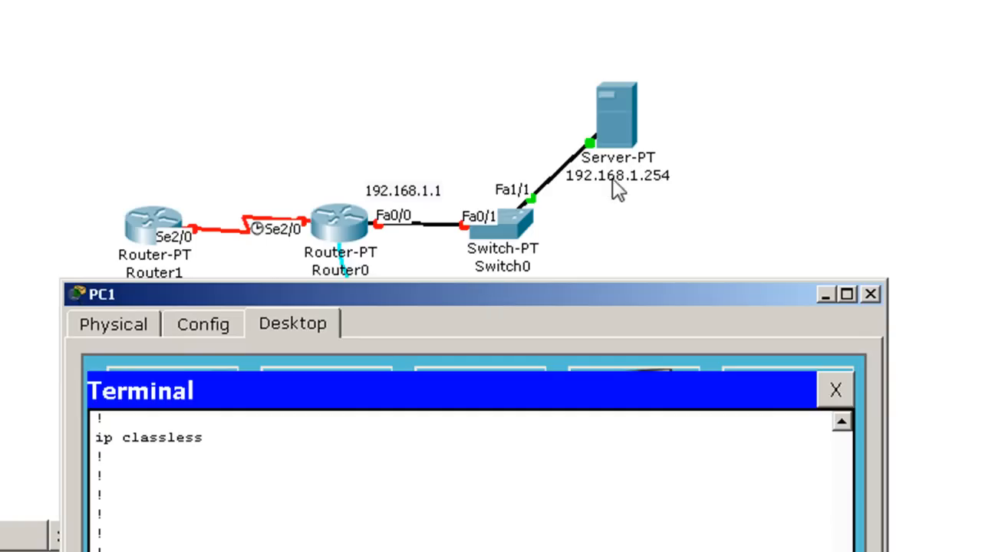
mouse_move(372, 249)
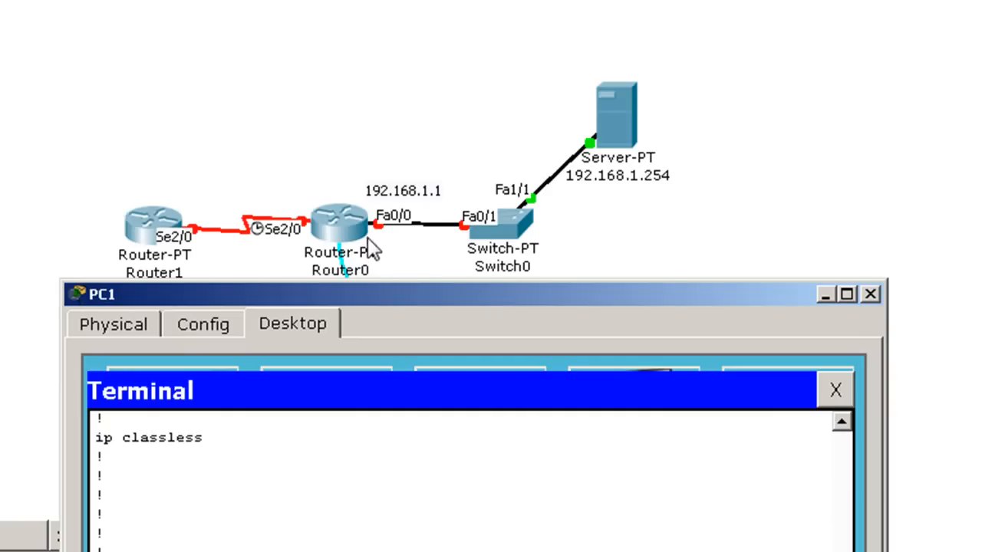
mouse_move(406, 301)
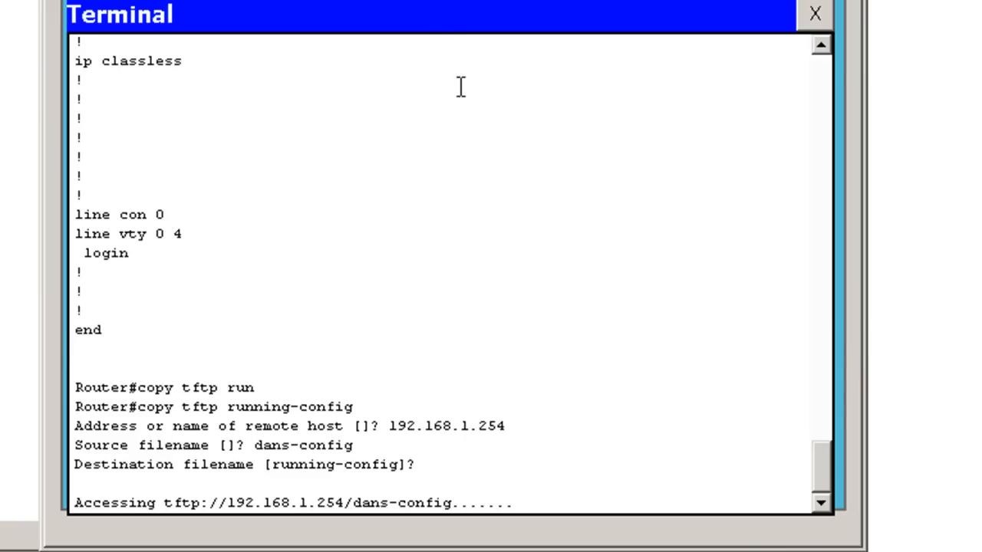
mouse_move(549, 297)
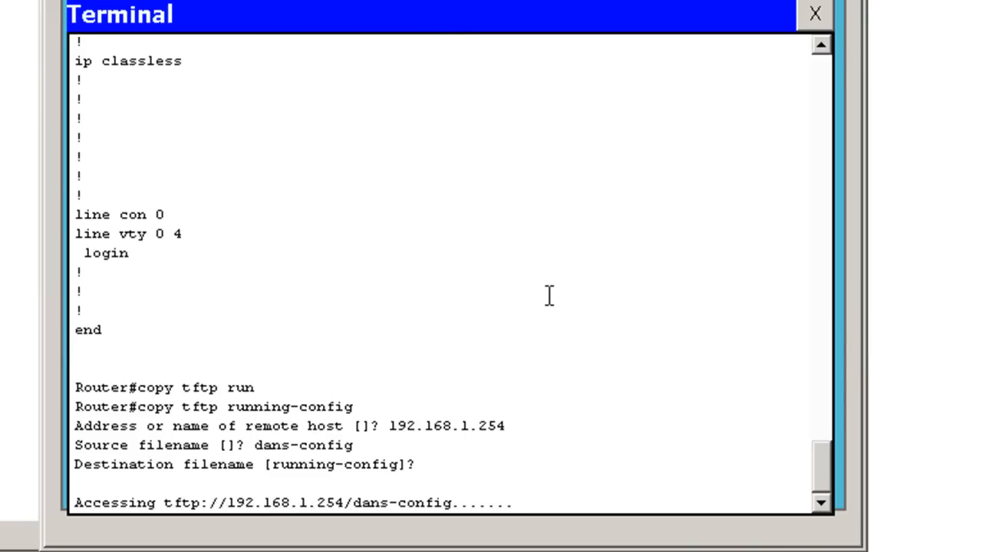
- Set FastEthernet0/0 to 192.168.1.1 255.255.255.0 and bring it up with no shutdown
scroll("down", 3)
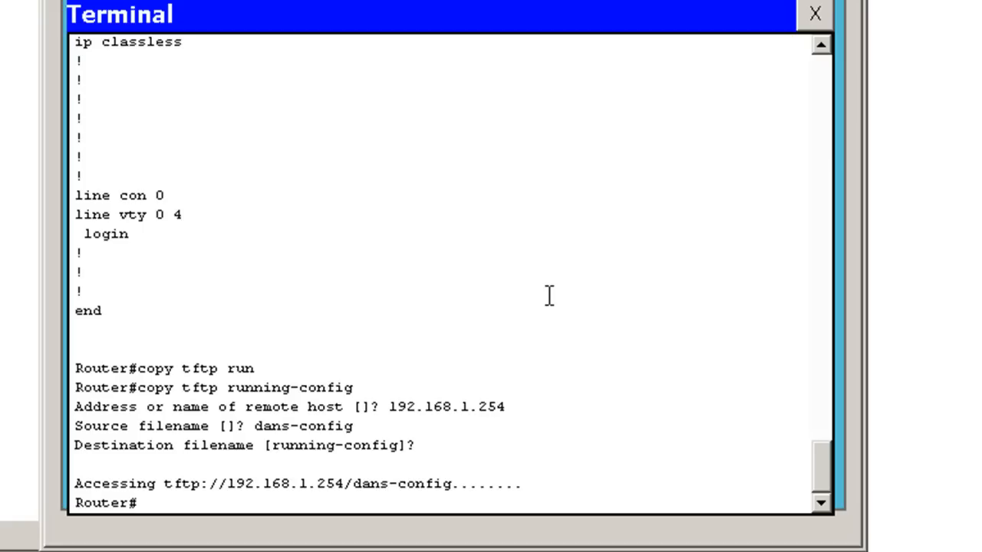
type("configure terminal")
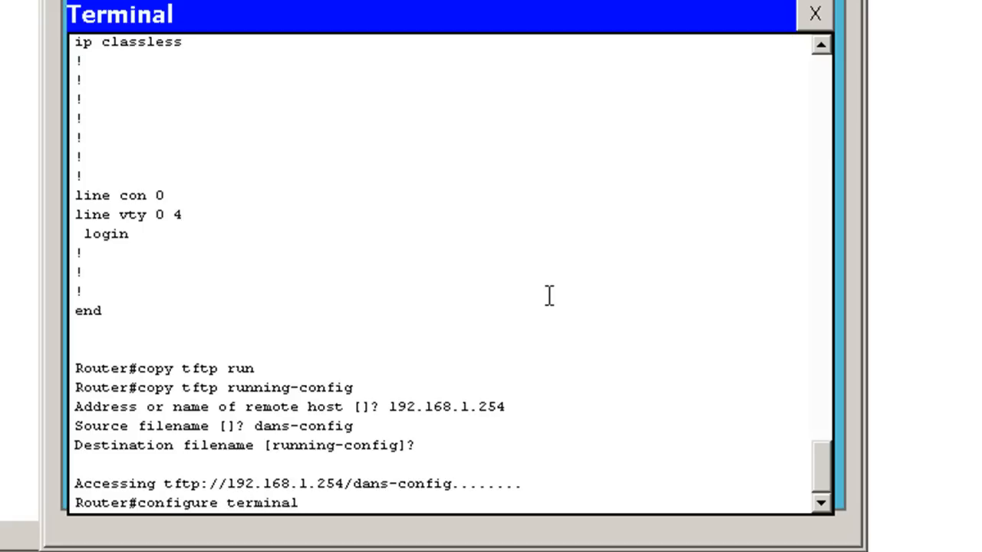
type("int")
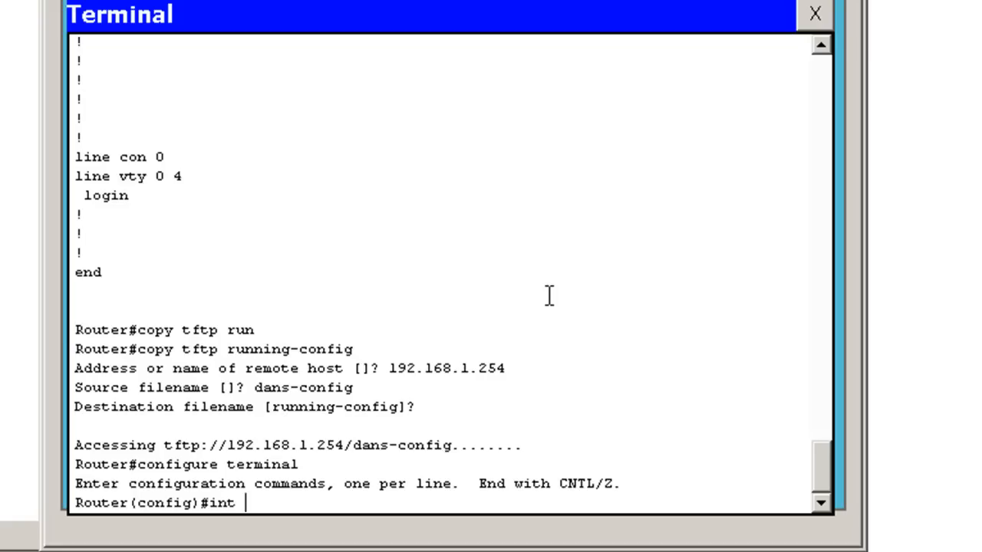
type("fa")
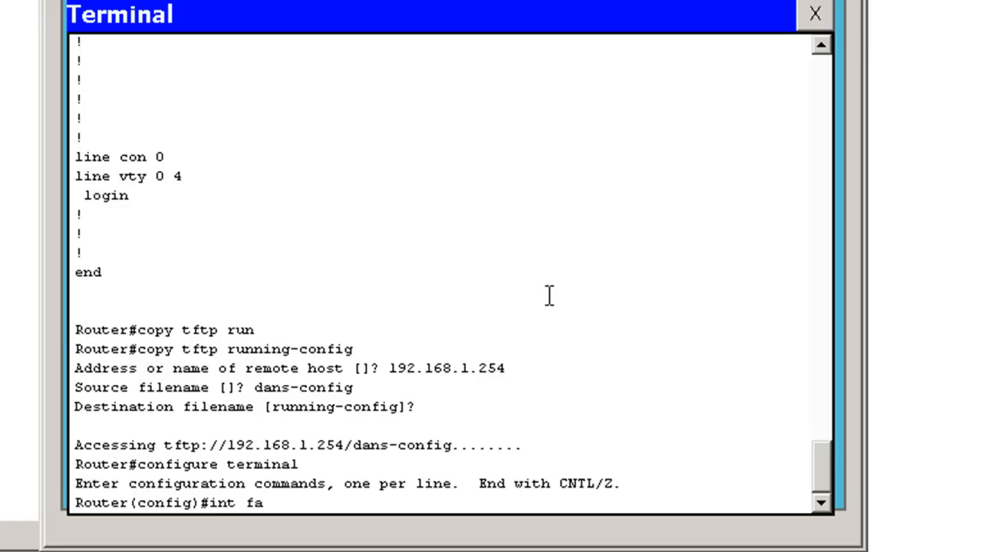
type("0/0")
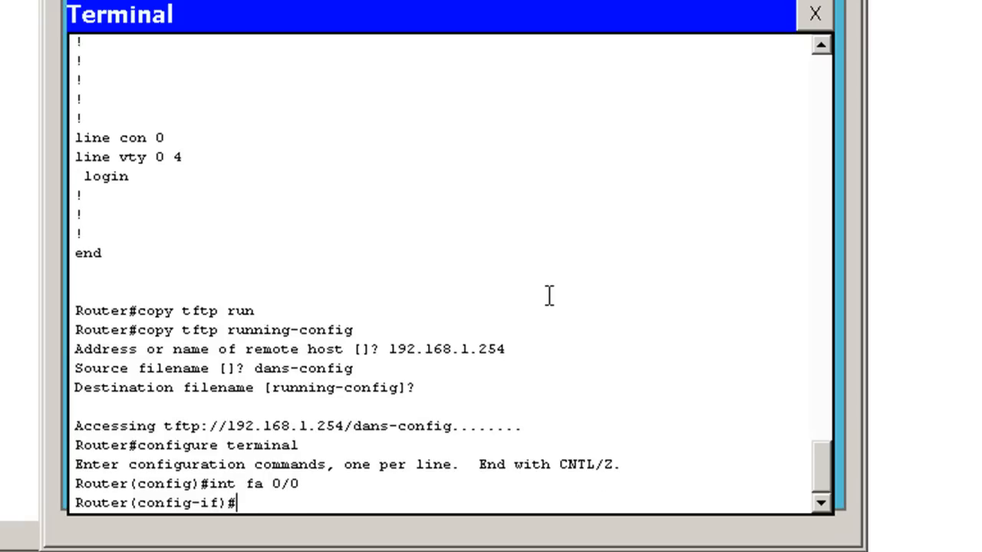
type("ip address 1")
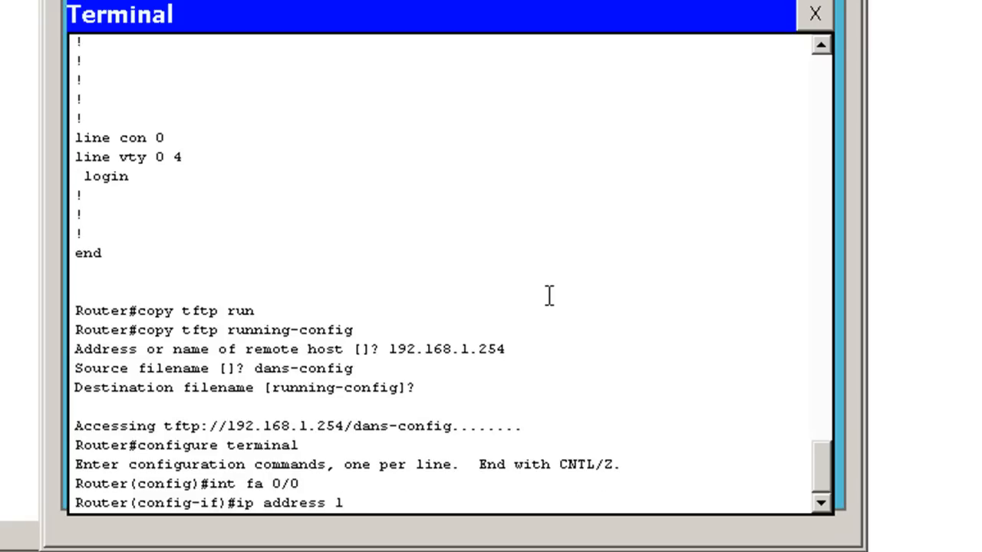
type("92.168.1.1 2")
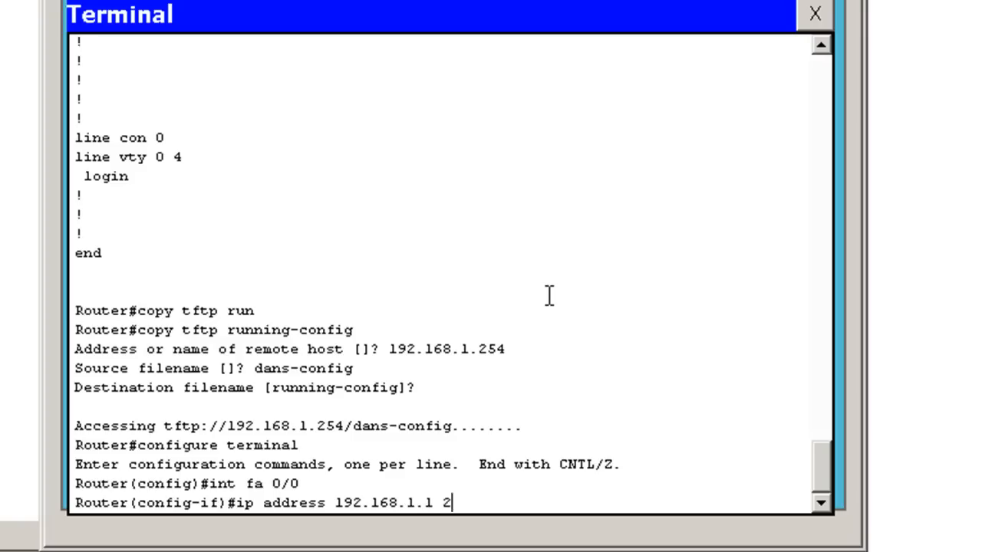
type("55.255.255")
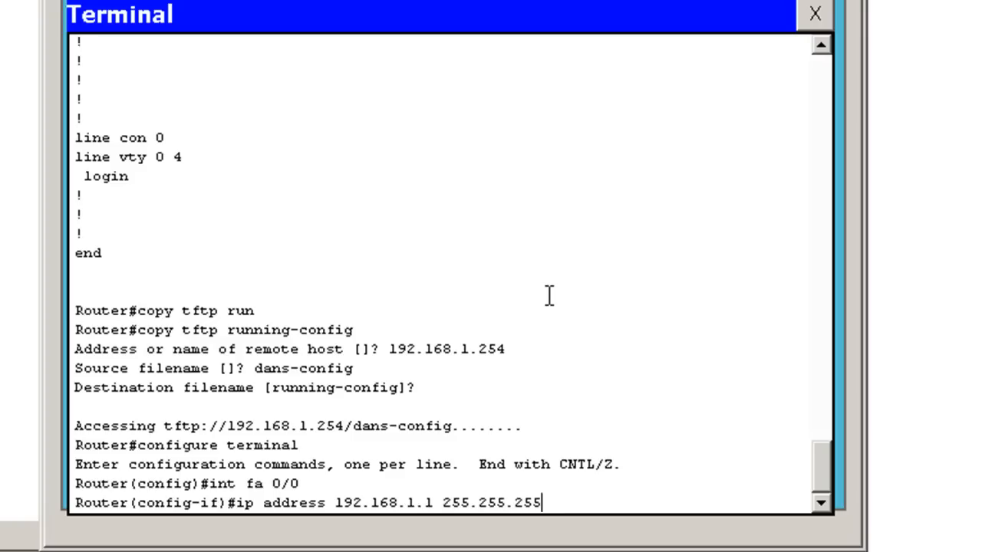
type("0")
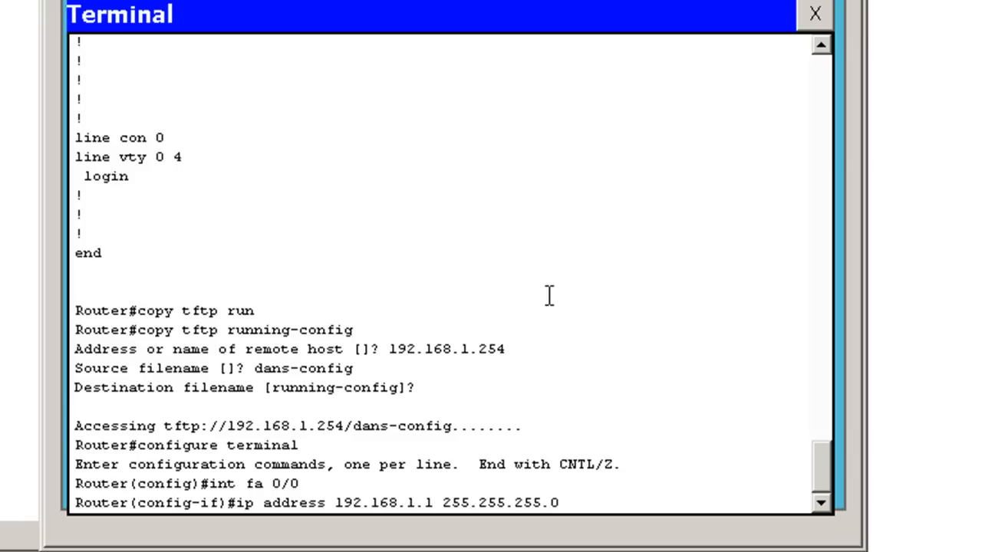
type("no")
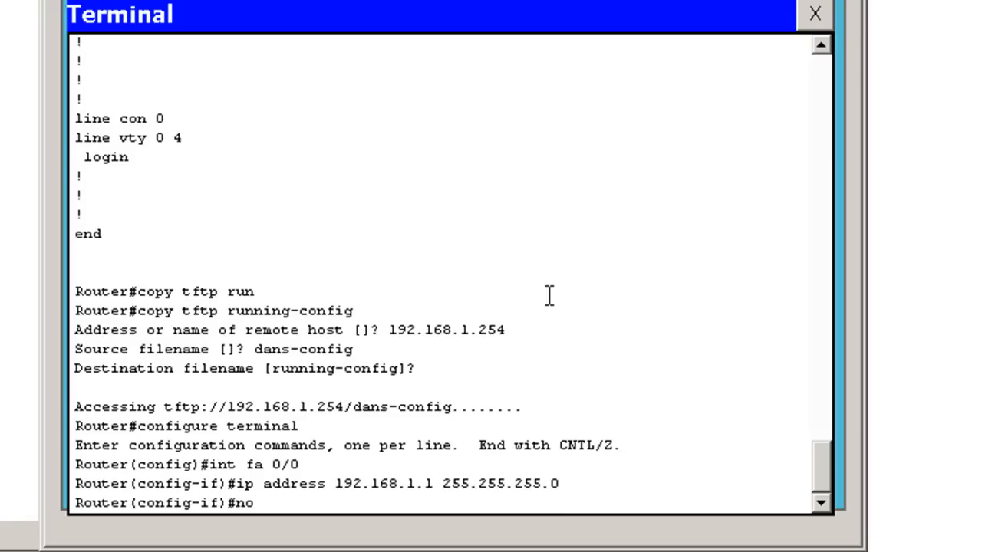
type("shut")
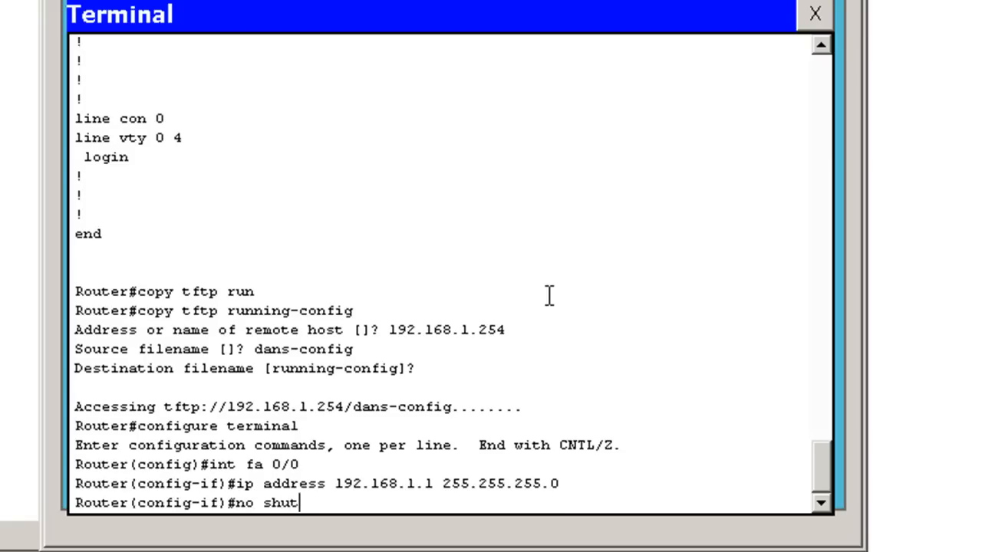
key("enter")
type("1")
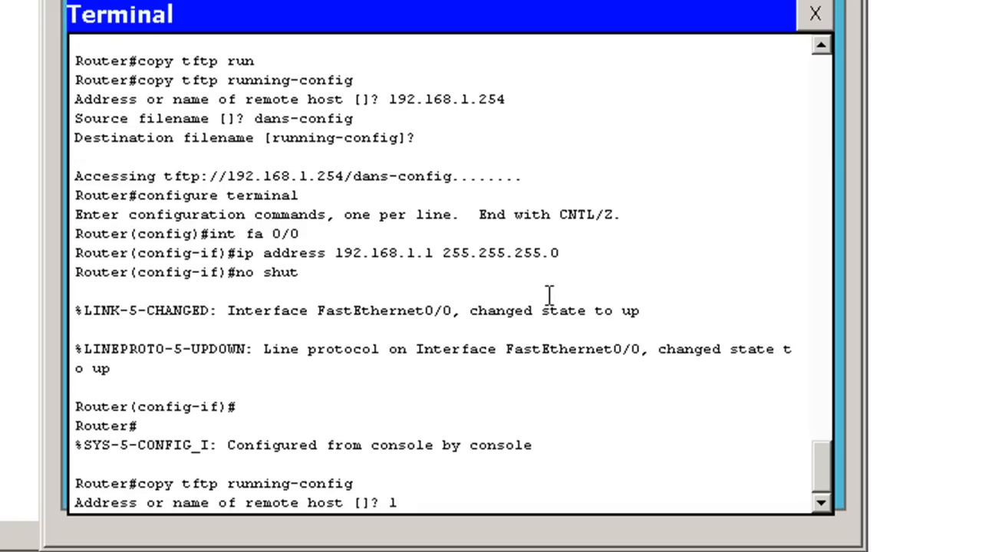
- Load dans-config from TFTP host 192.168.1.254 into the running configuration
type("92.168")
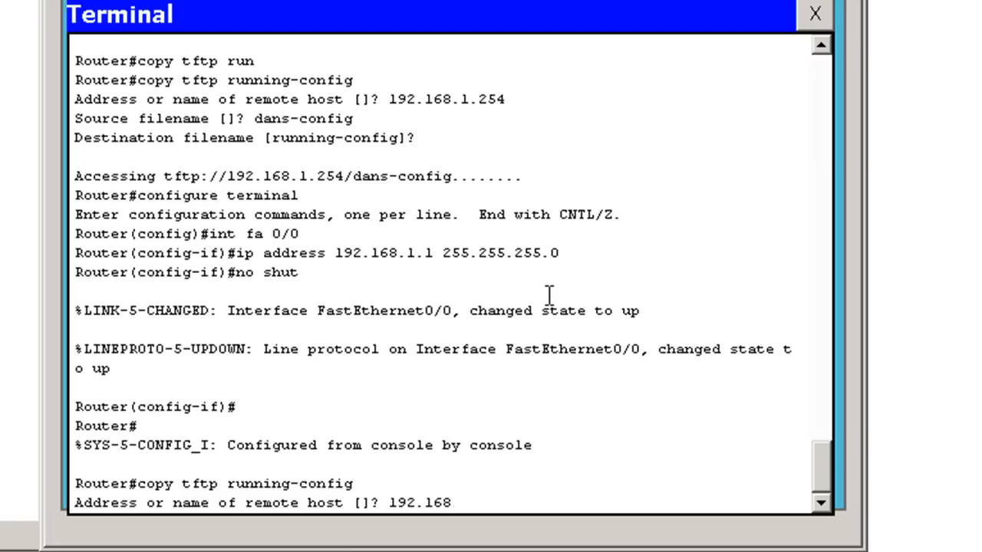
type("192.168.1.254")
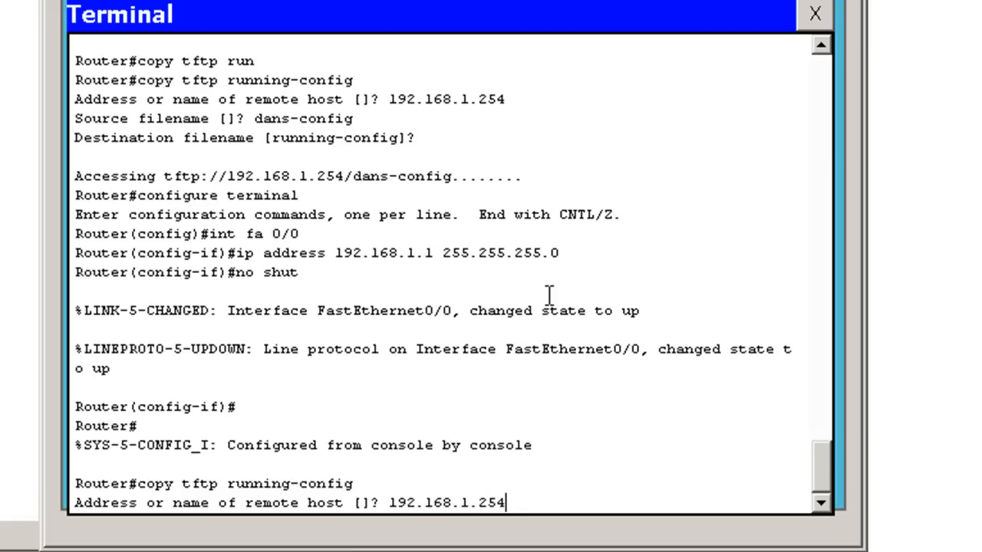
type("dans-config")
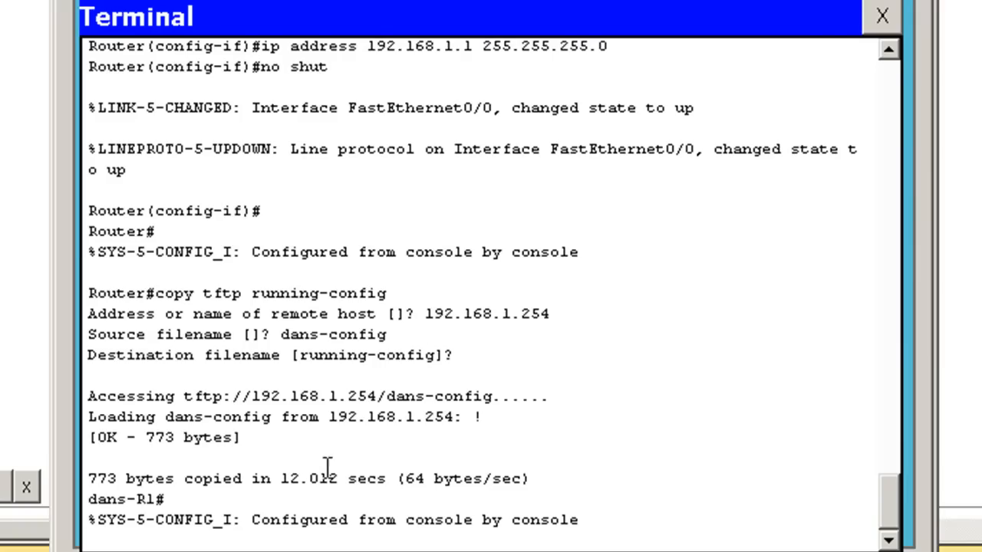
- Display the restored configuration with show run to verify banner and line passwords
scroll("down", 3)
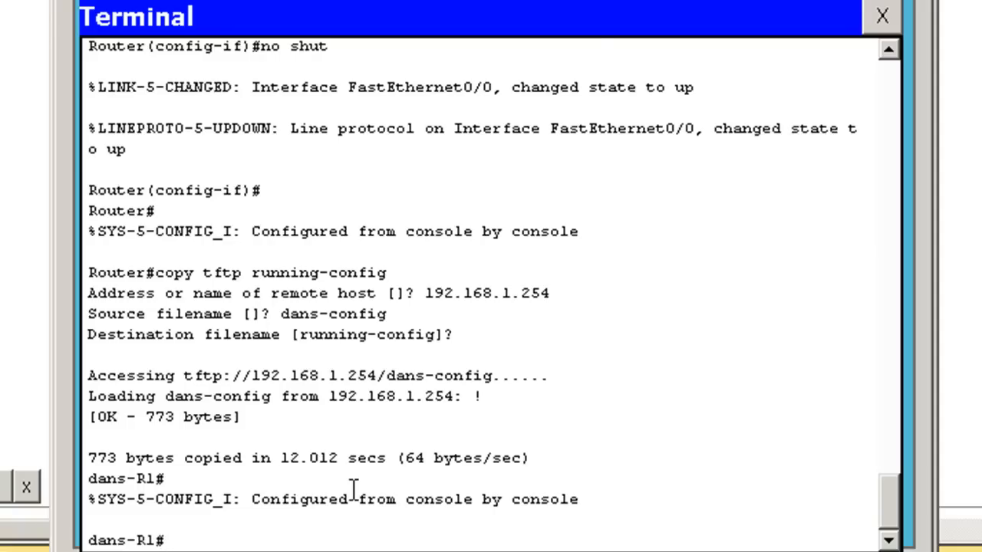
type("show run")
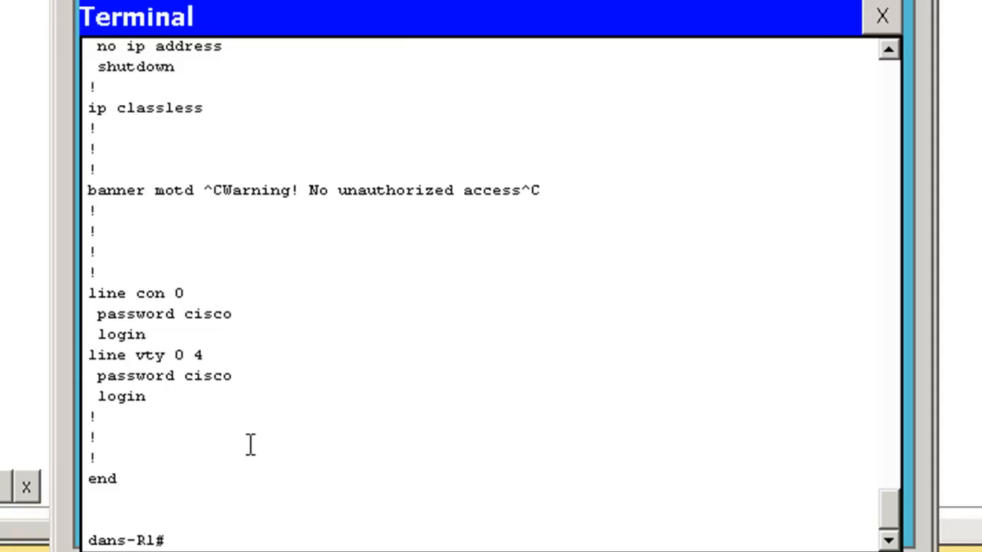
mouse_move(255, 455)
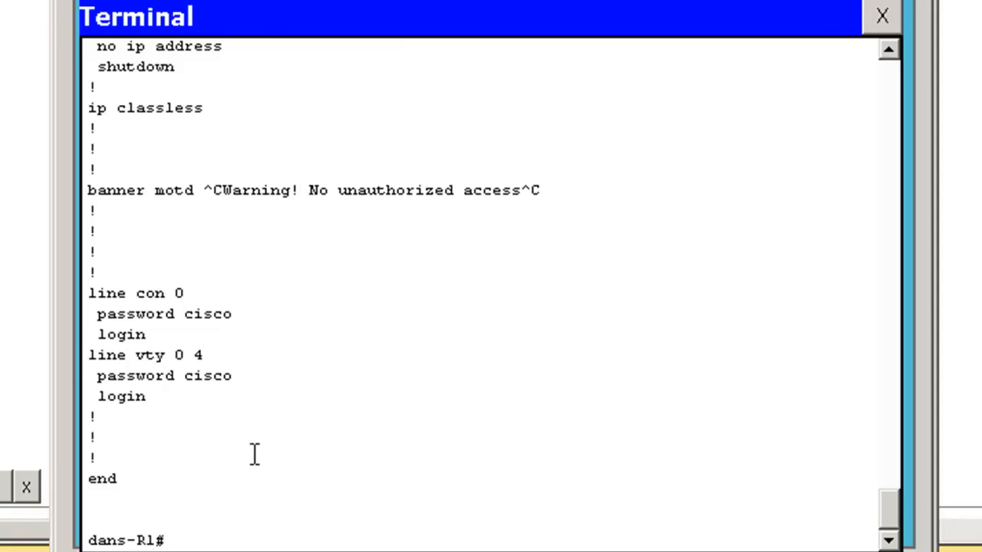
- Enter copy run start at the dans-R1# prompt
type("copy")
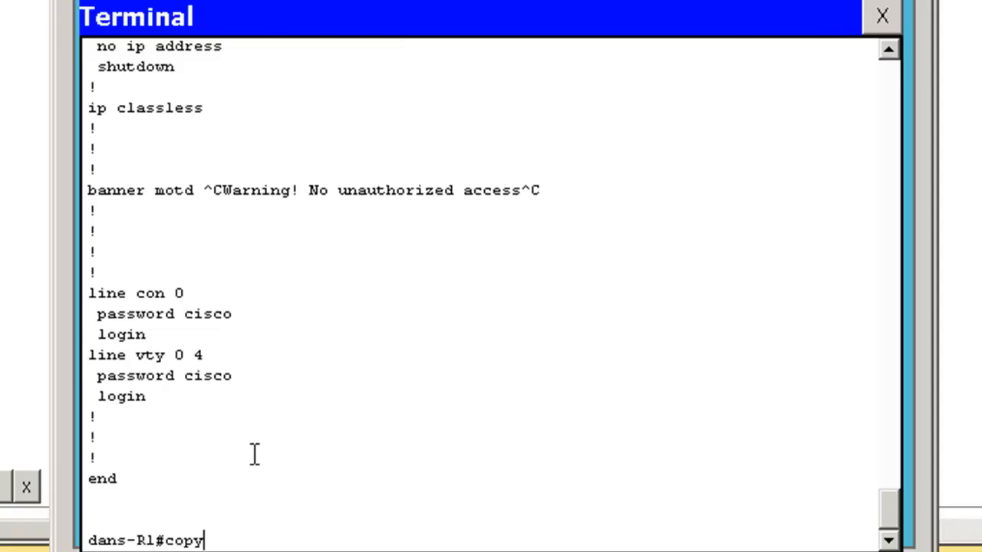
type("ru")
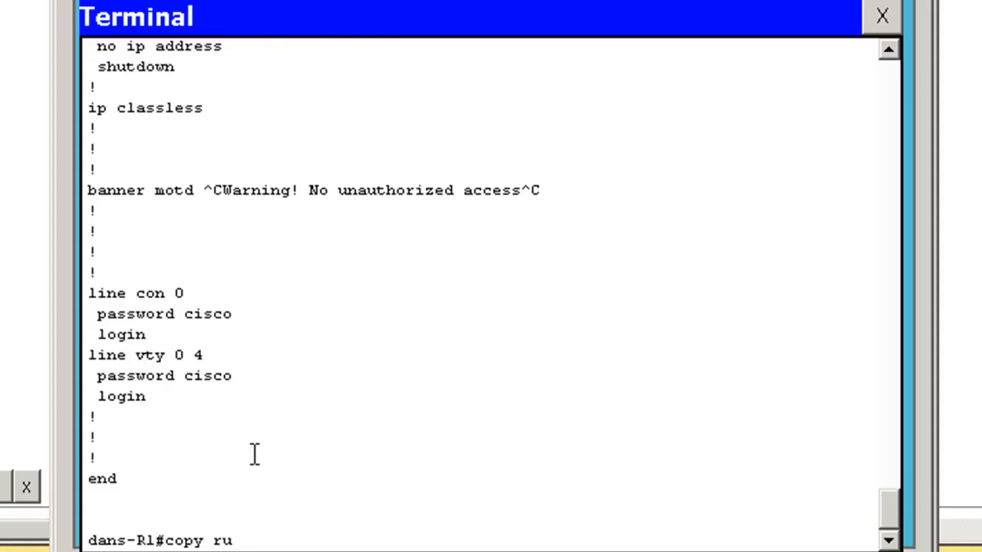
type("n")
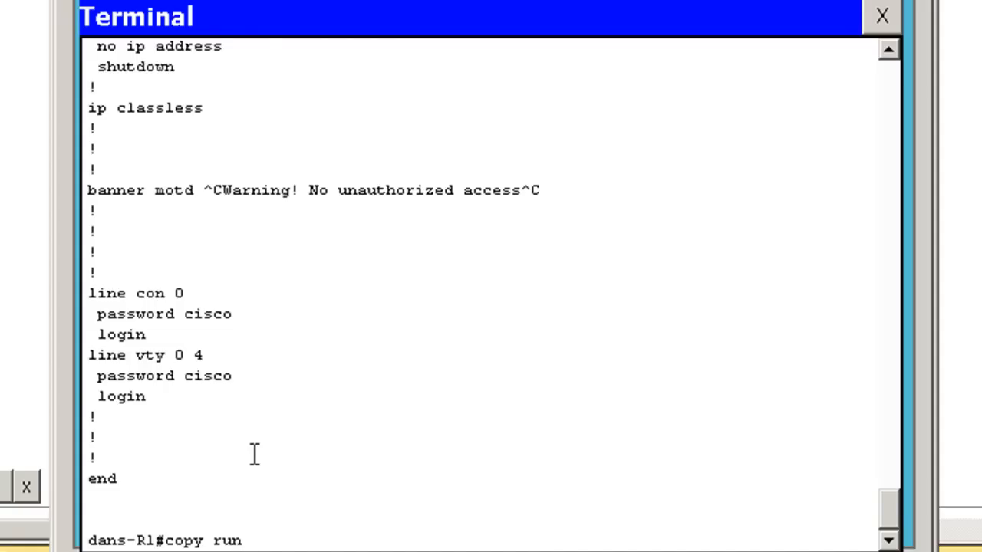
type("start")
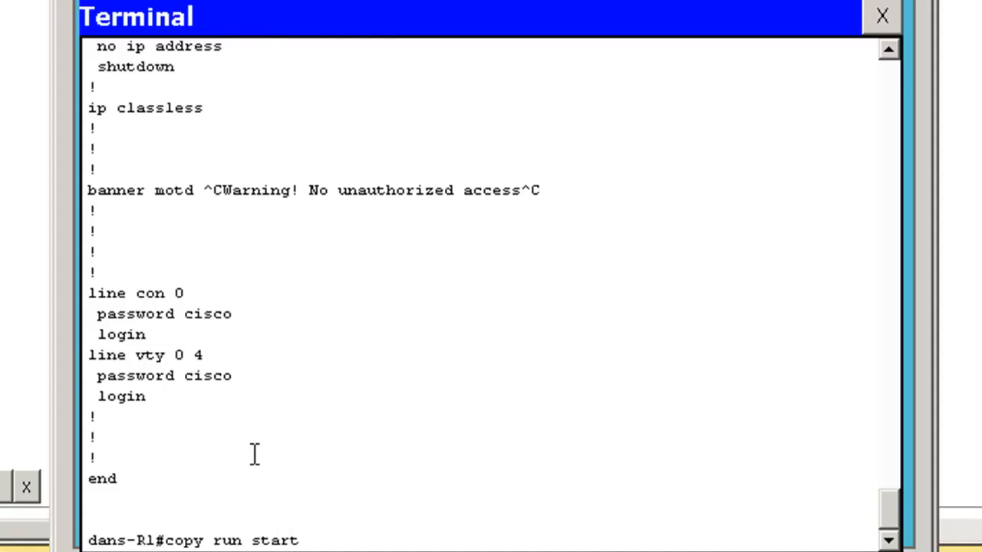